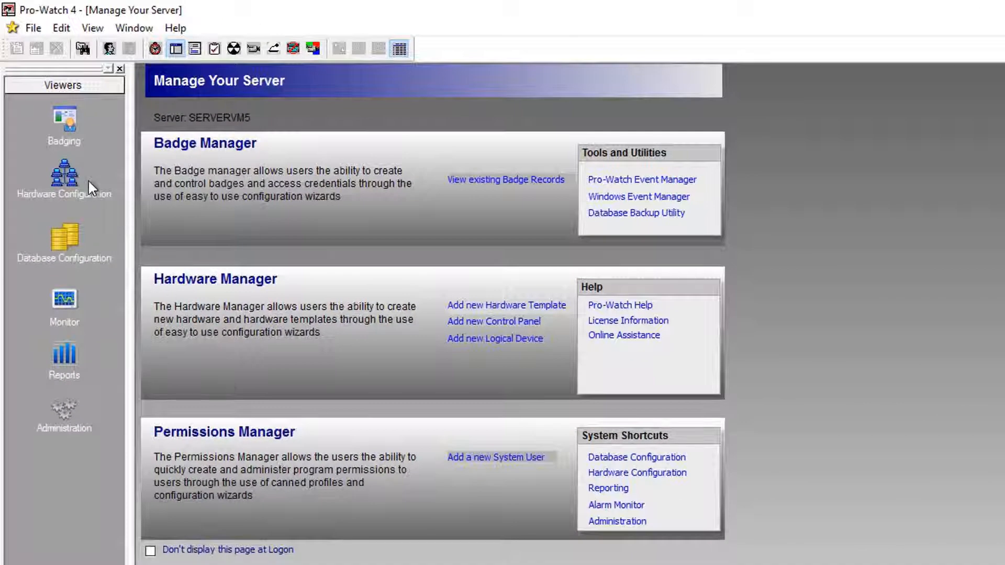
# Duplicate the Elevator Reader hardware template as Copy (2) of Elevator Reader.
pyautogui.click(64, 180)
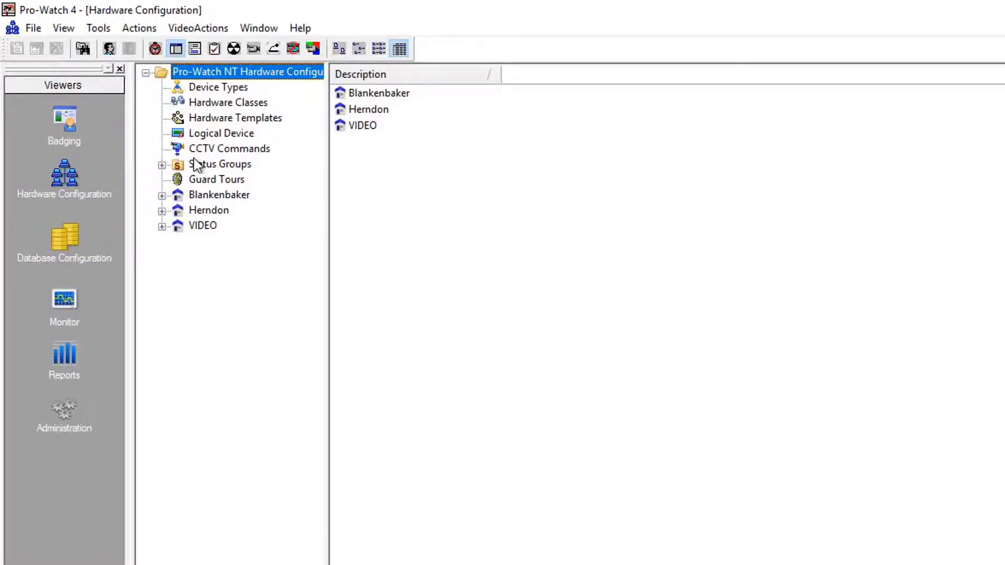
pyautogui.click(235, 118)
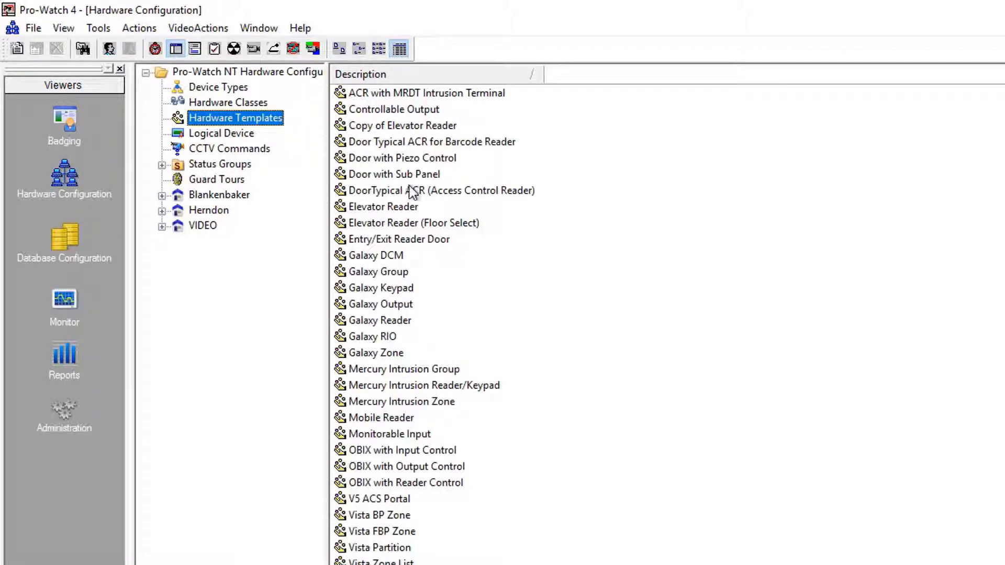
pyautogui.click(384, 207)
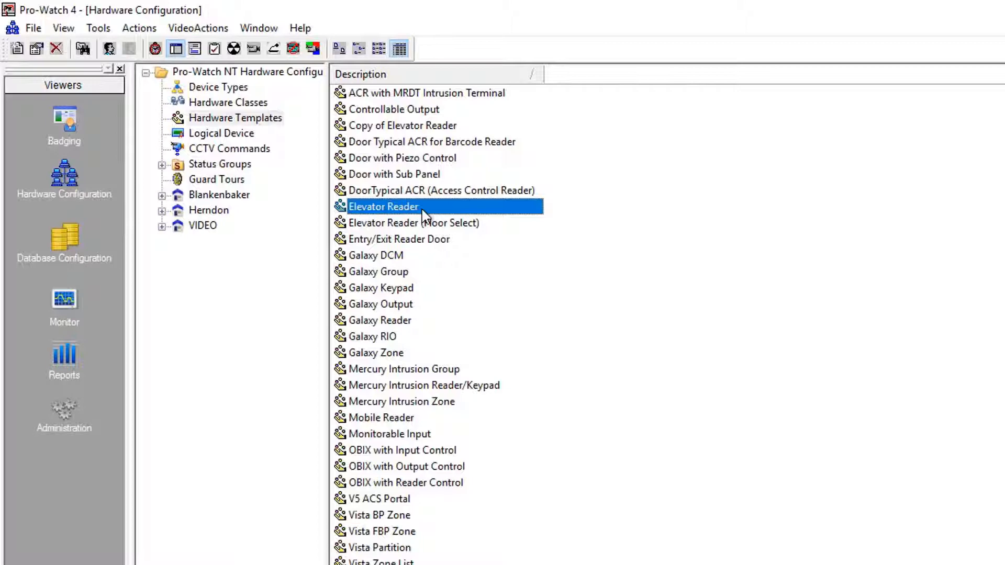
pyautogui.rightClick(383, 207)
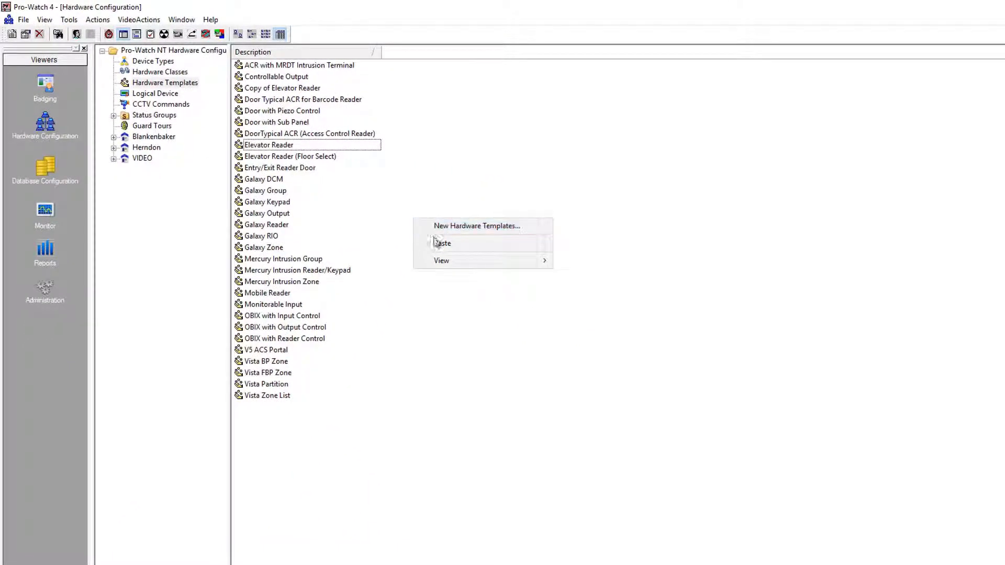
pyautogui.click(443, 243)
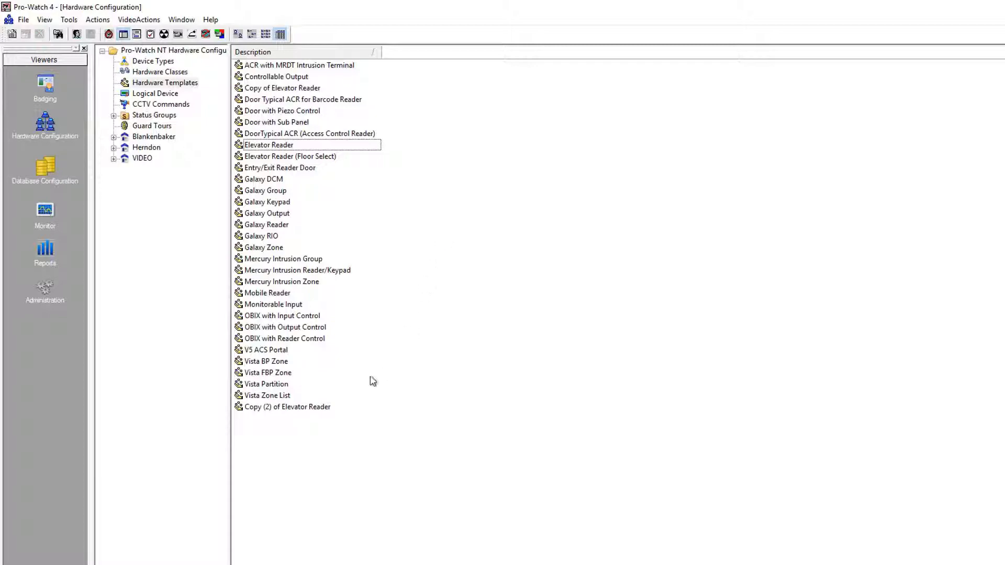
# Change the copied template's description to My Elevator Reader.
pyautogui.doubleClick(287, 406)
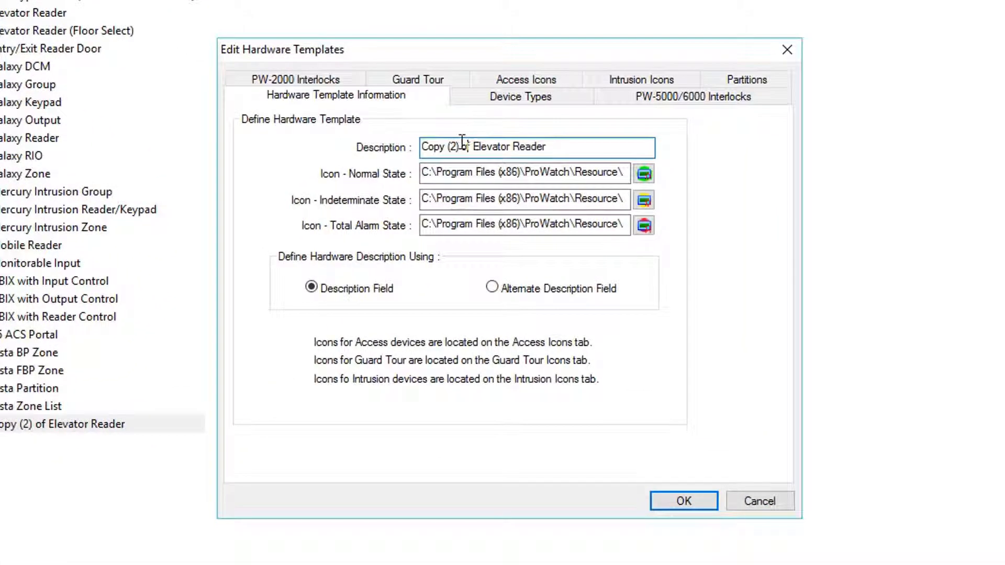
pyautogui.doubleClick(444, 146)
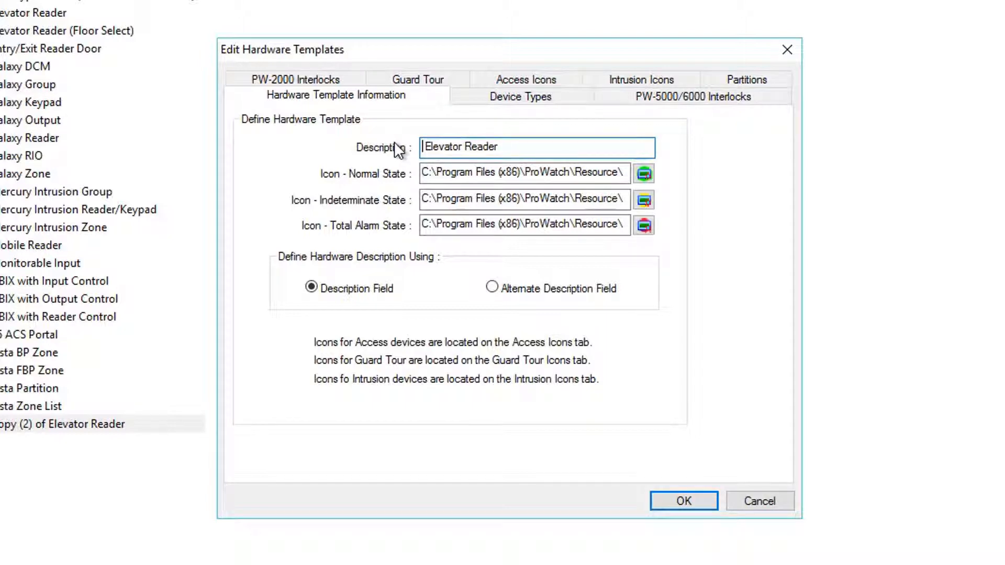
pyautogui.write('My')
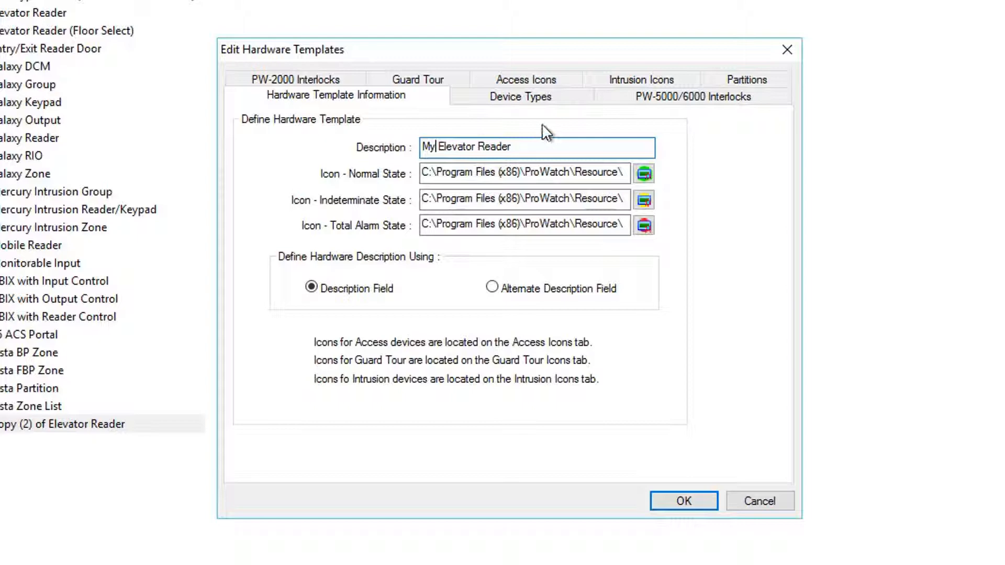
# Remove Elevator Output 5 and add two Elevator Output device types to the template.
pyautogui.click(520, 96)
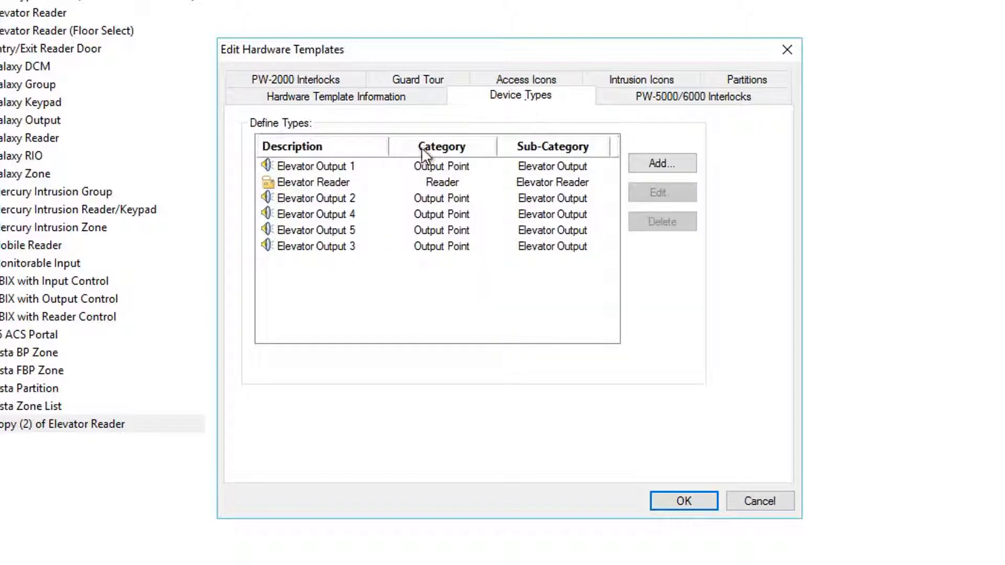
pyautogui.click(314, 230)
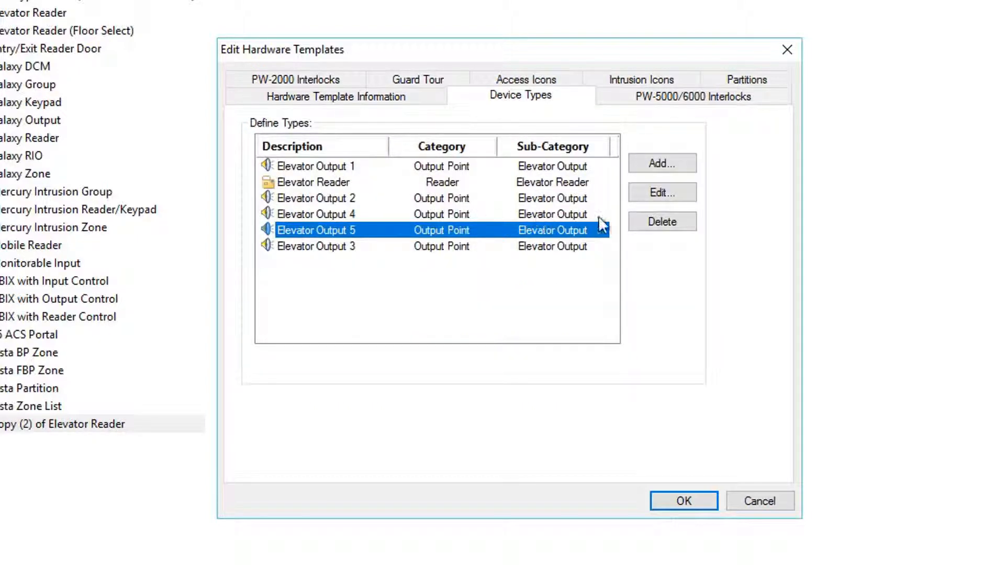
pyautogui.click(661, 222)
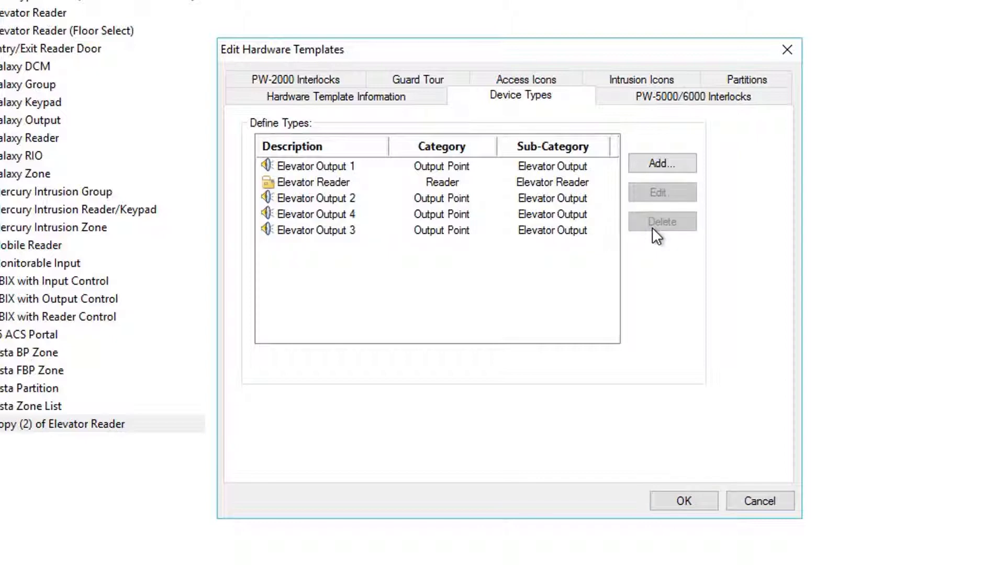
pyautogui.click(661, 164)
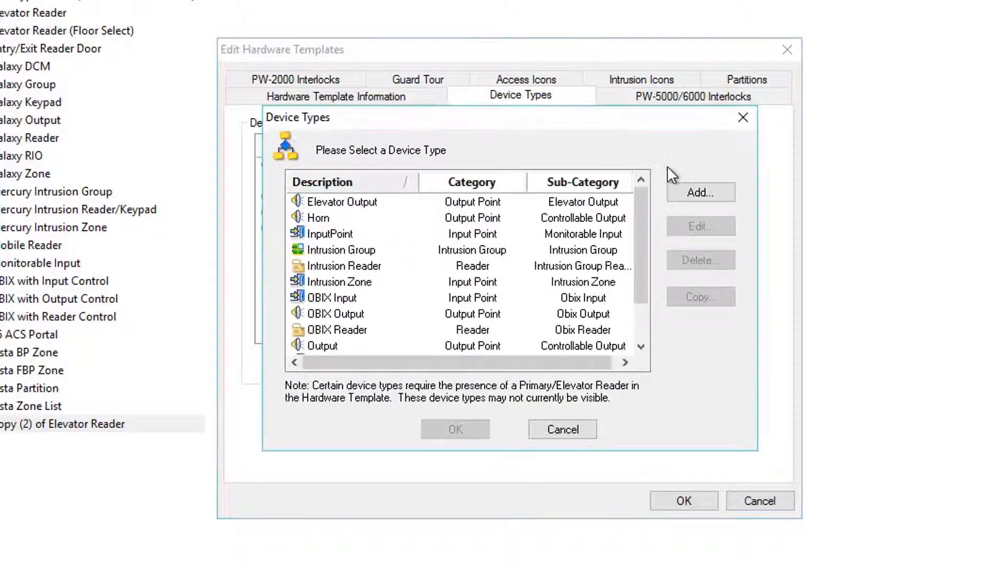
pyautogui.click(343, 201)
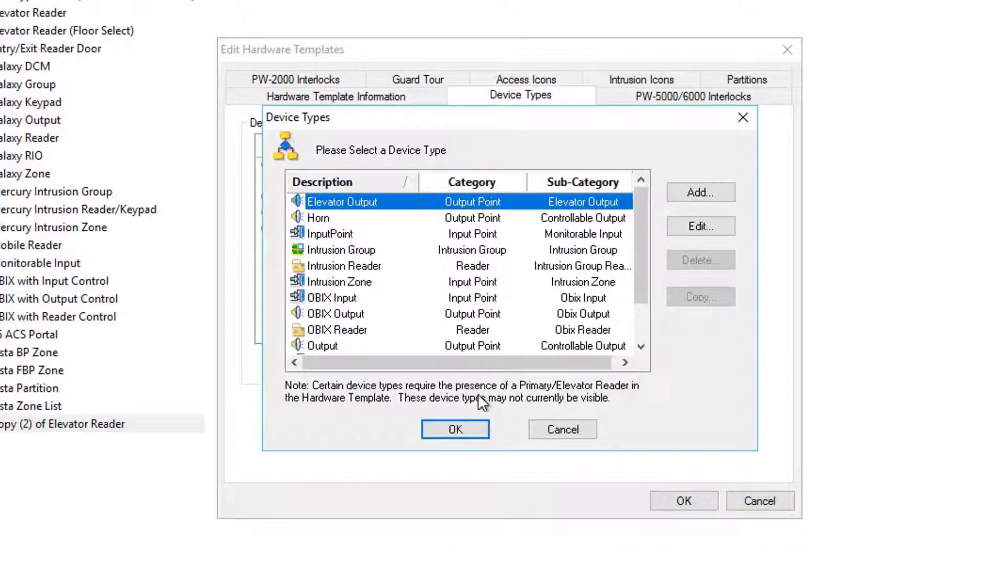
pyautogui.click(454, 430)
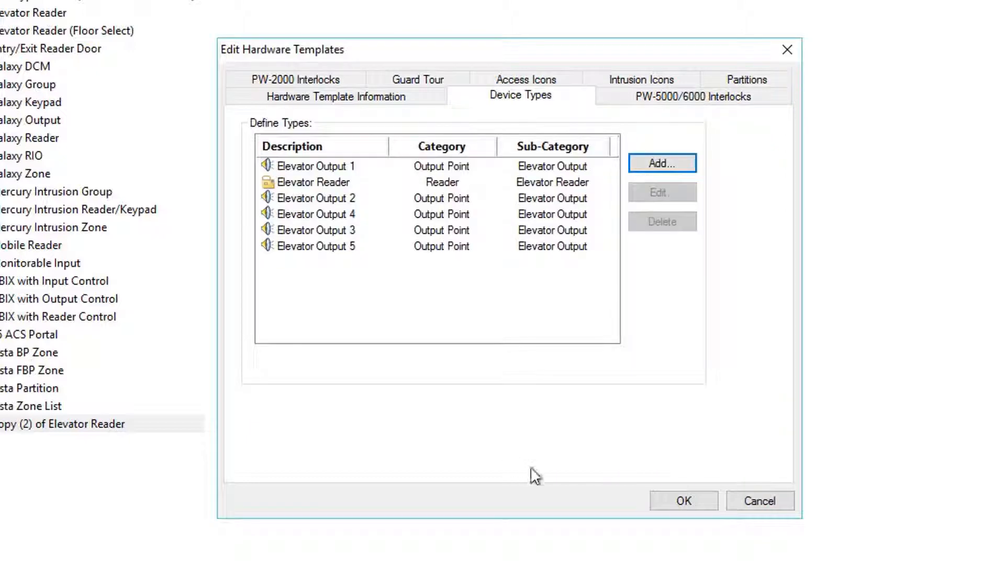
pyautogui.click(662, 163)
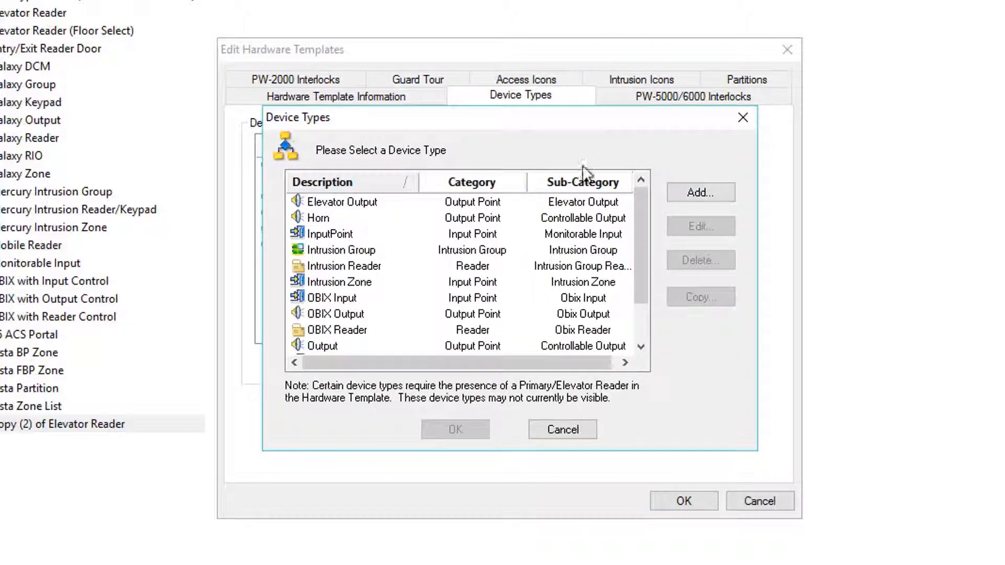
pyautogui.click(341, 201)
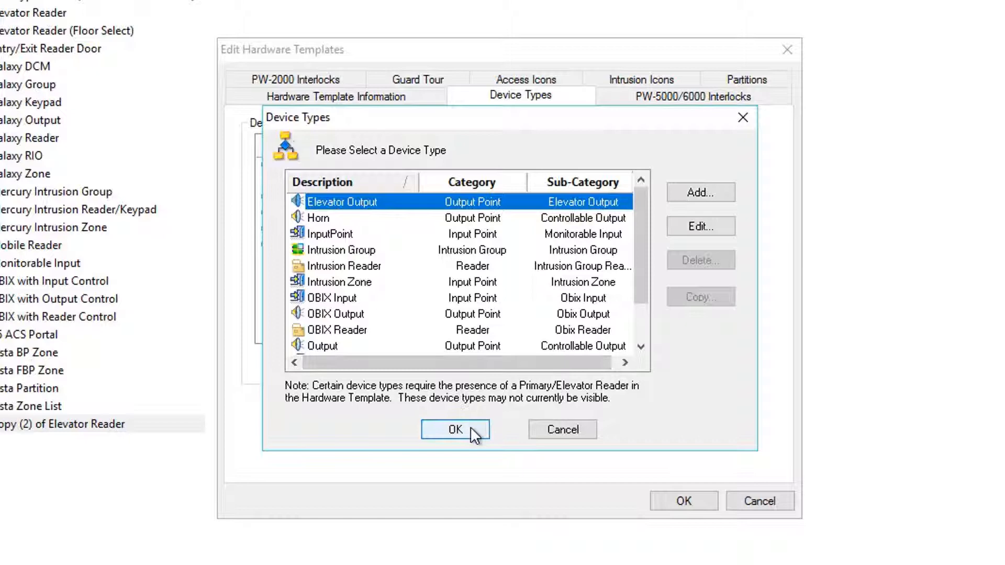
pyautogui.click(455, 429)
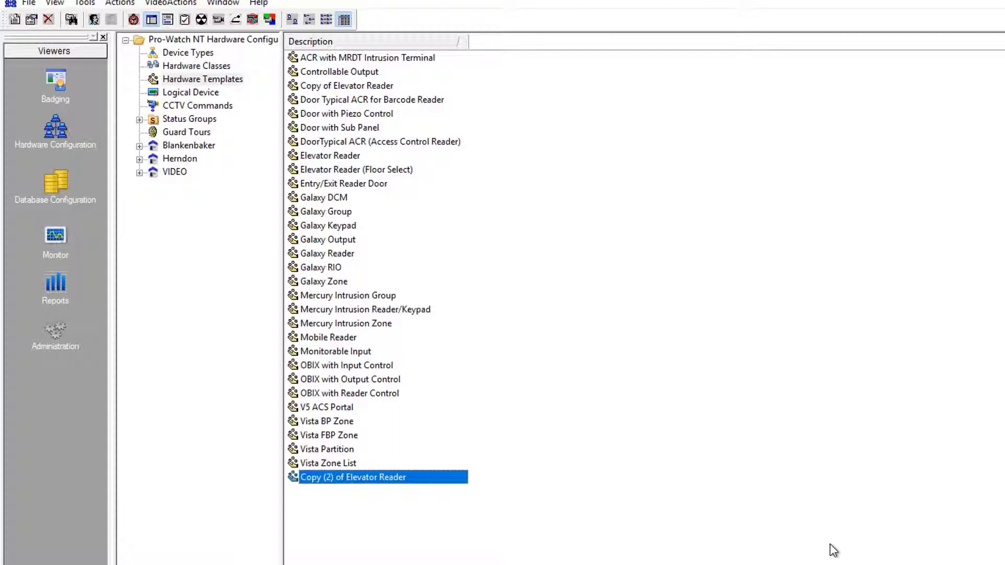
# Name the template My Elevator Reader and bring up actions for Herndon's Panels.
pyautogui.write('My Elevator Reader')
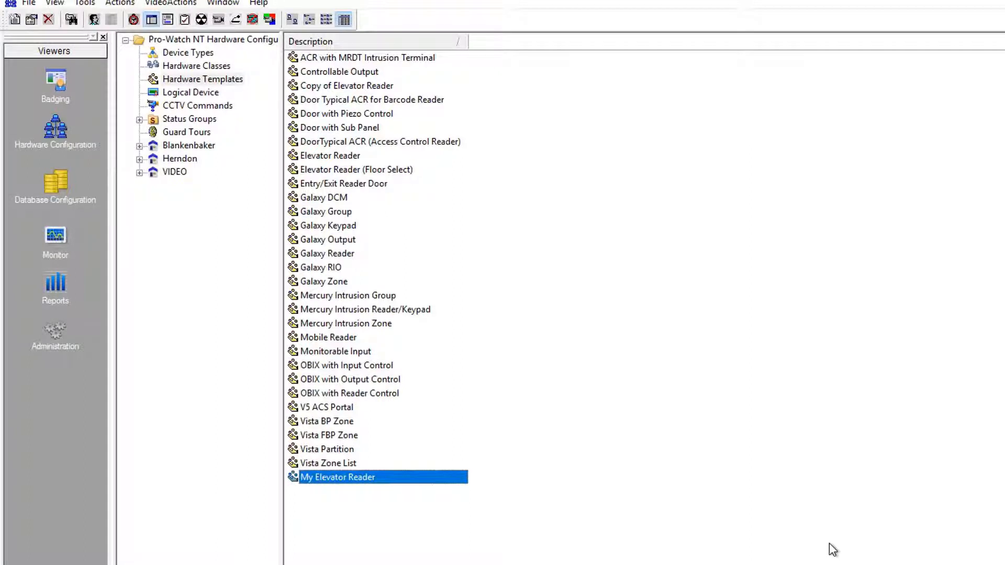
pyautogui.moveTo(217, 105)
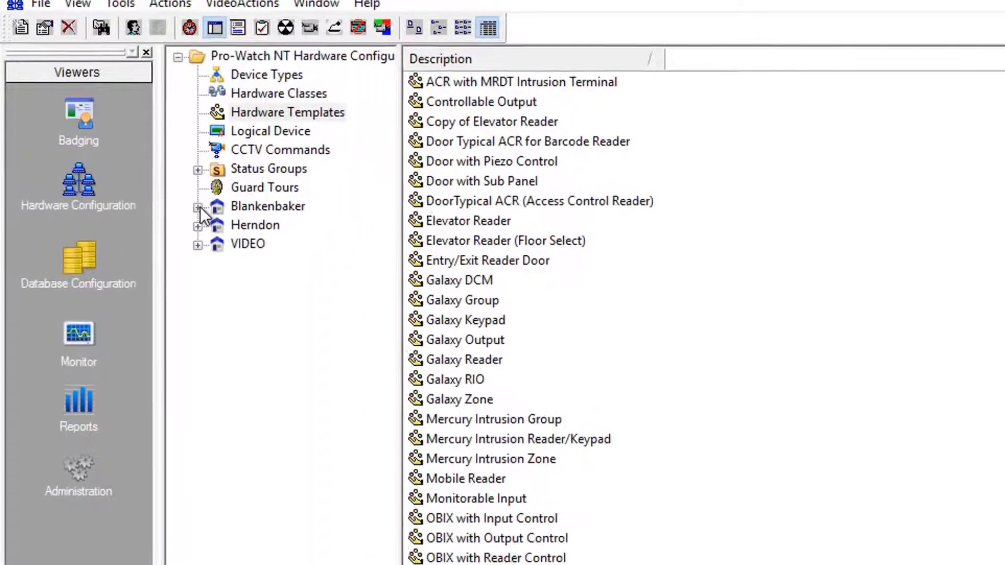
pyautogui.click(199, 225)
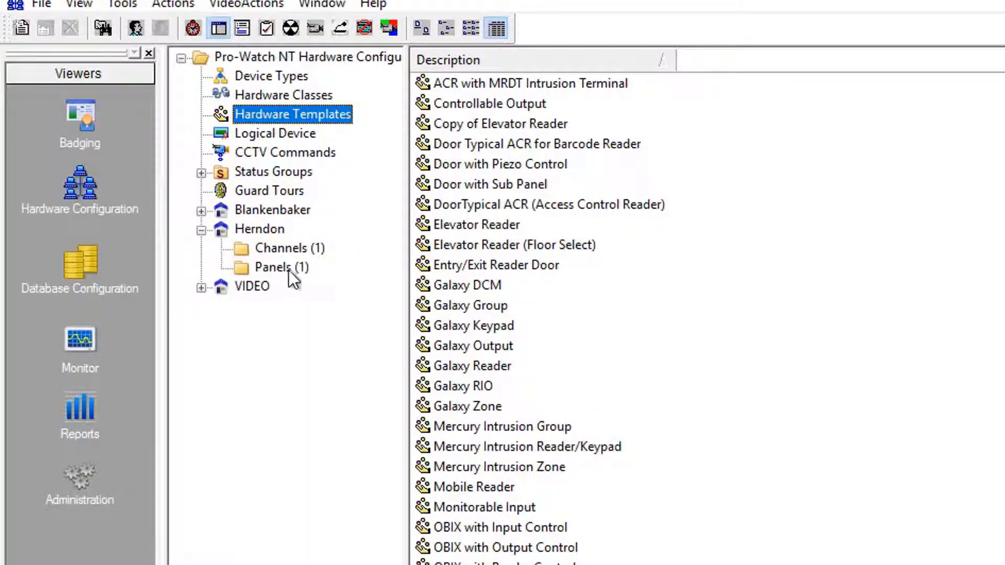
pyautogui.rightClick(275, 267)
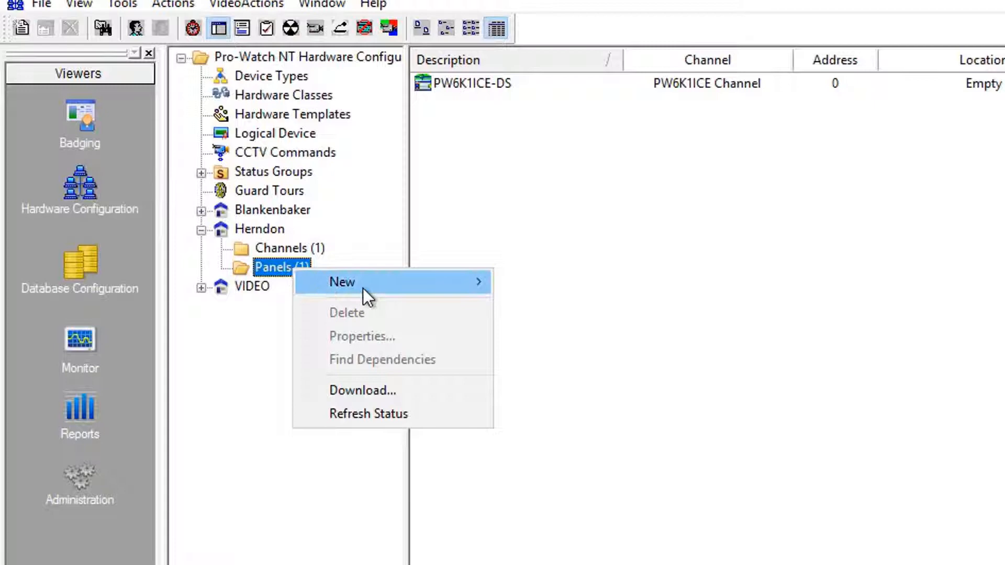
# Start a new logical device Elevator Reader 01 on the My Elevator Reader template and panel.
pyautogui.click(564, 351)
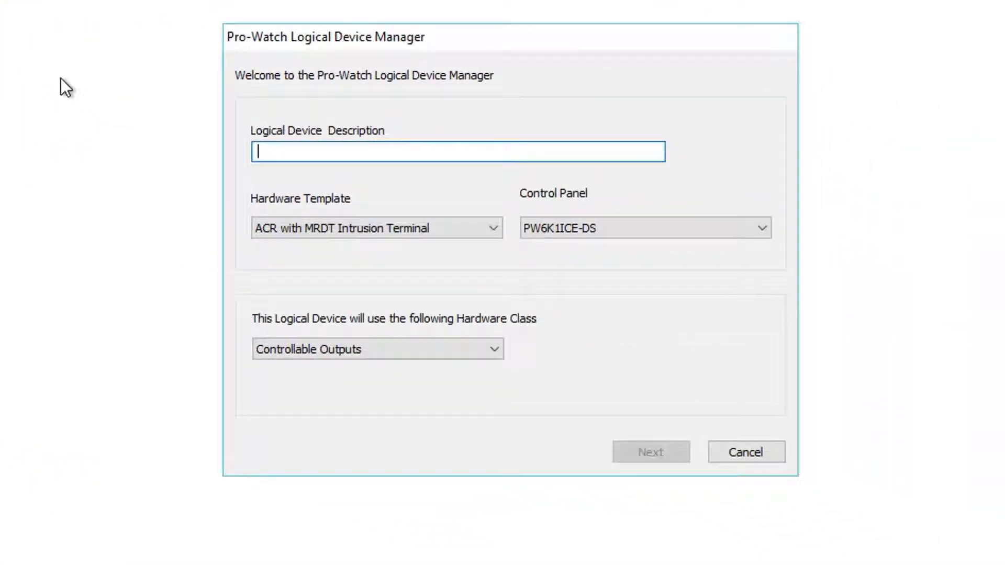
pyautogui.write('Elevator Reader')
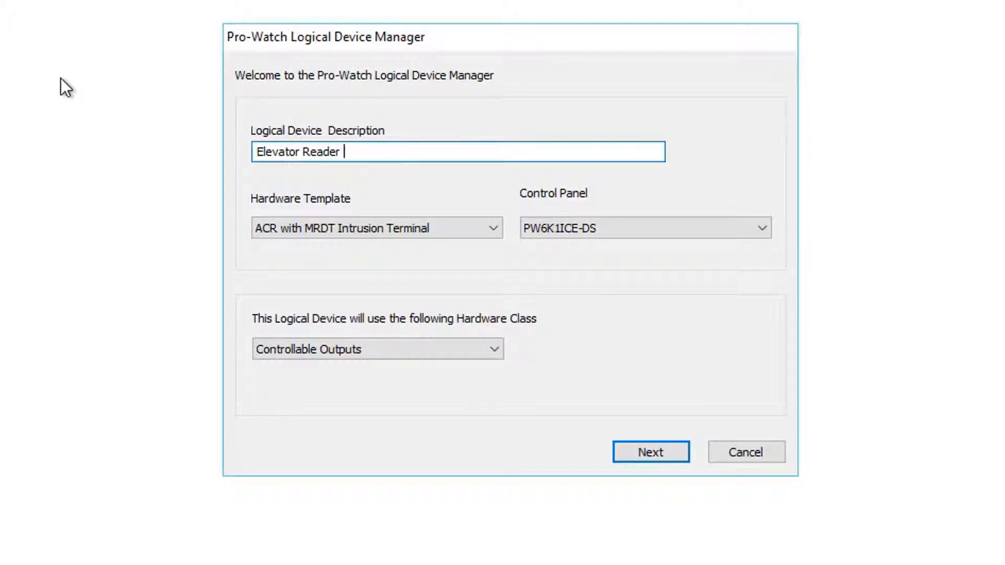
pyautogui.write('01')
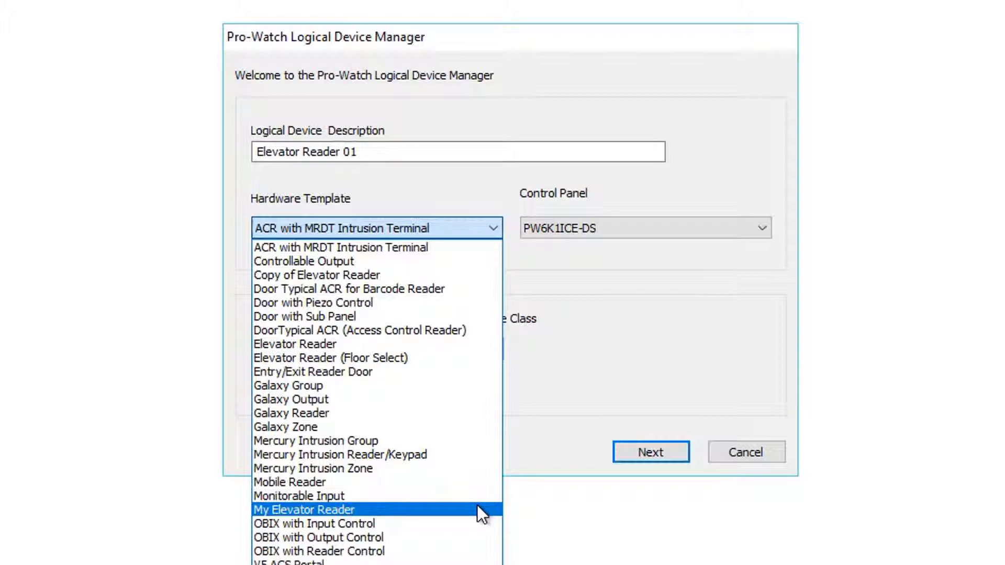
pyautogui.click(304, 510)
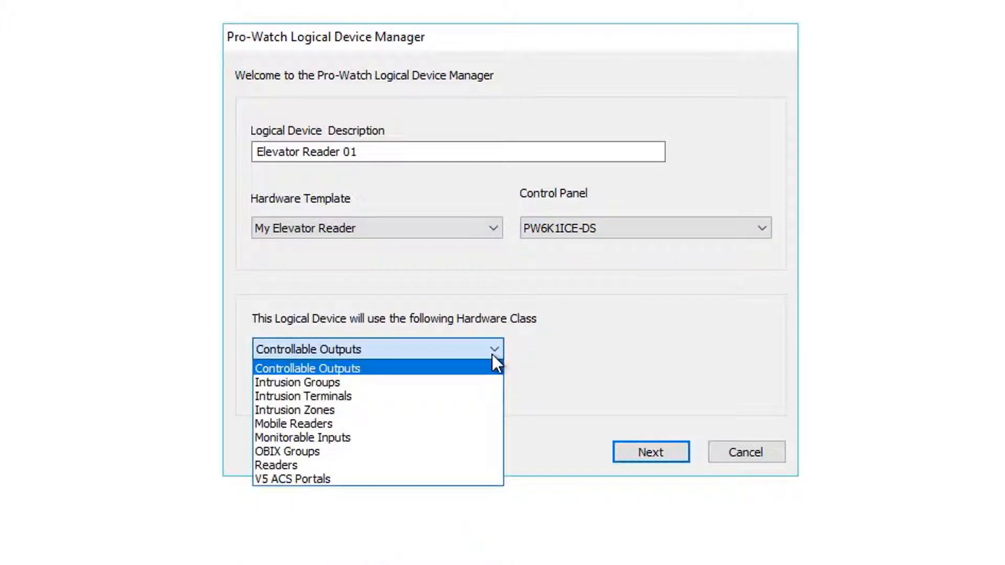
pyautogui.click(275, 465)
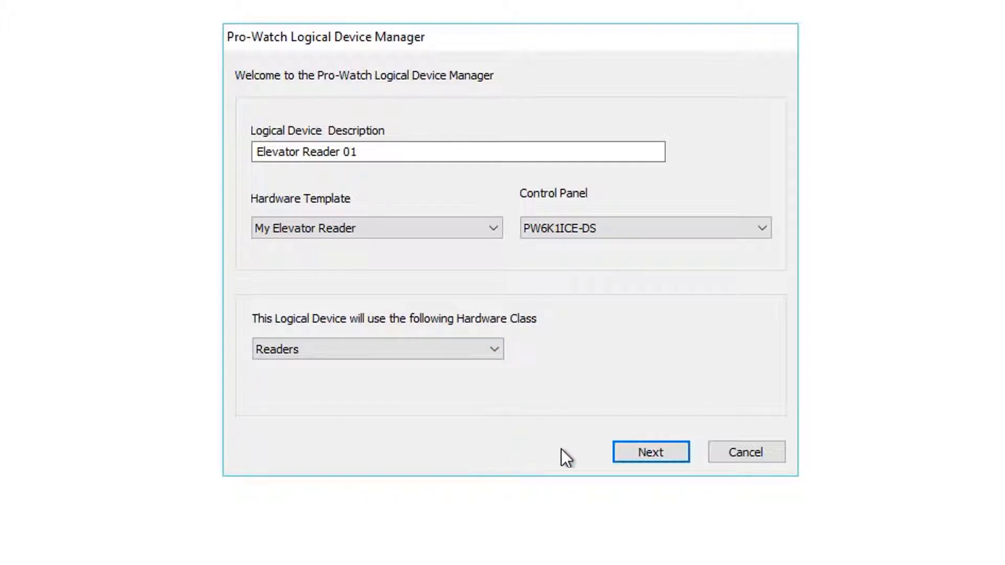
# Continue to reader selection and list the panel's available readers.
pyautogui.click(650, 452)
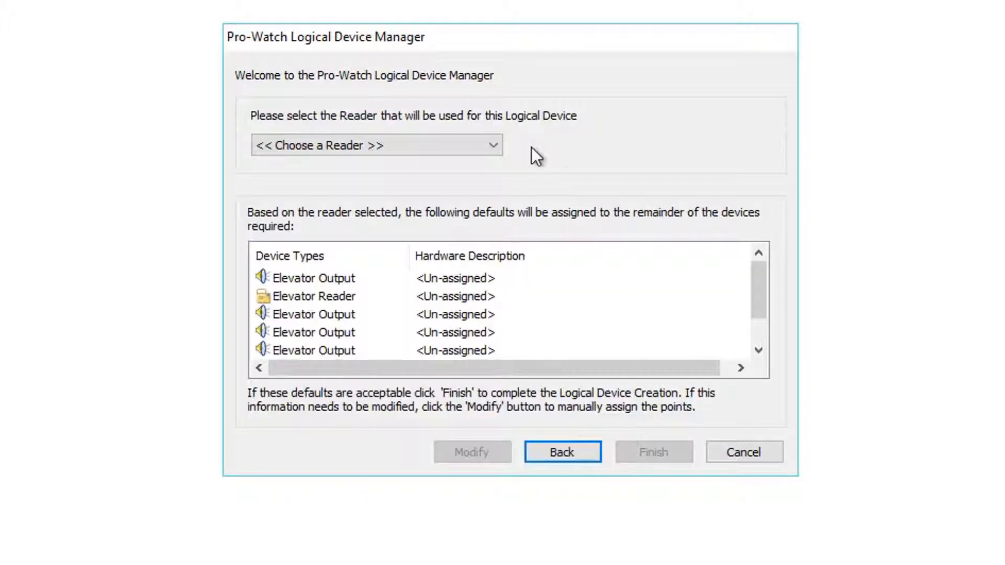
pyautogui.click(375, 145)
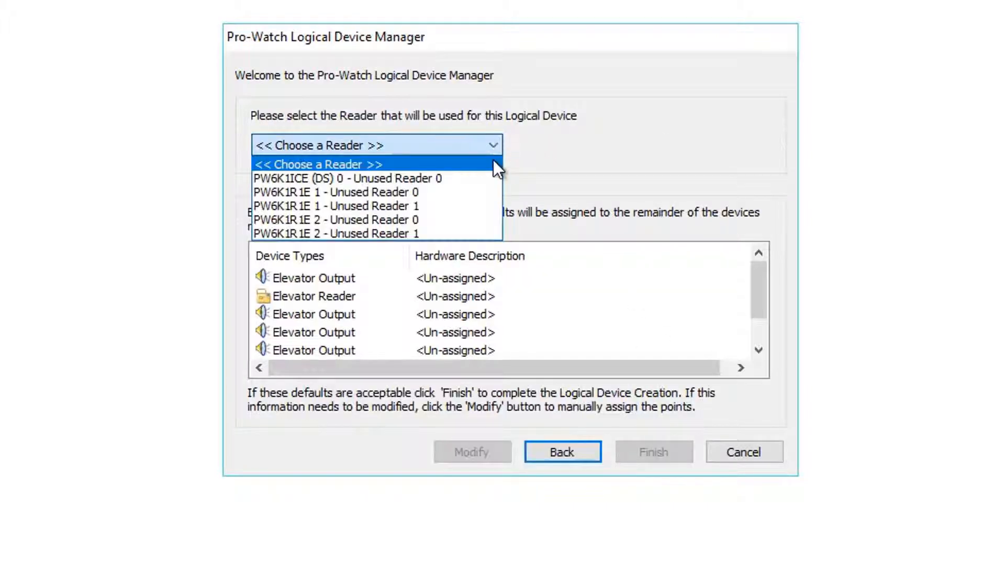
pyautogui.moveTo(492, 184)
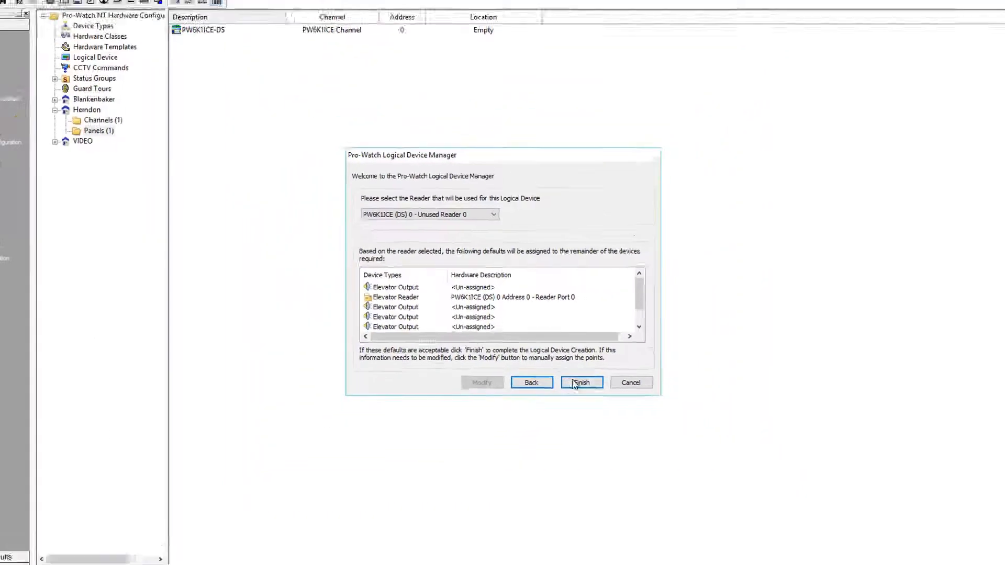
# Finish creating Elevator Reader 01 and view its reader and six unassigned elevator outputs.
pyautogui.click(581, 383)
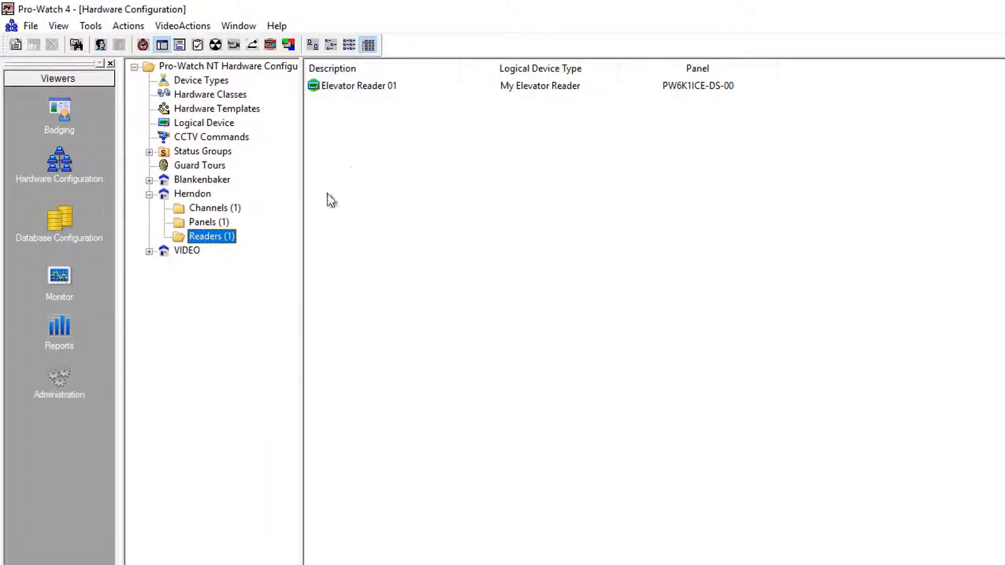
pyautogui.doubleClick(358, 85)
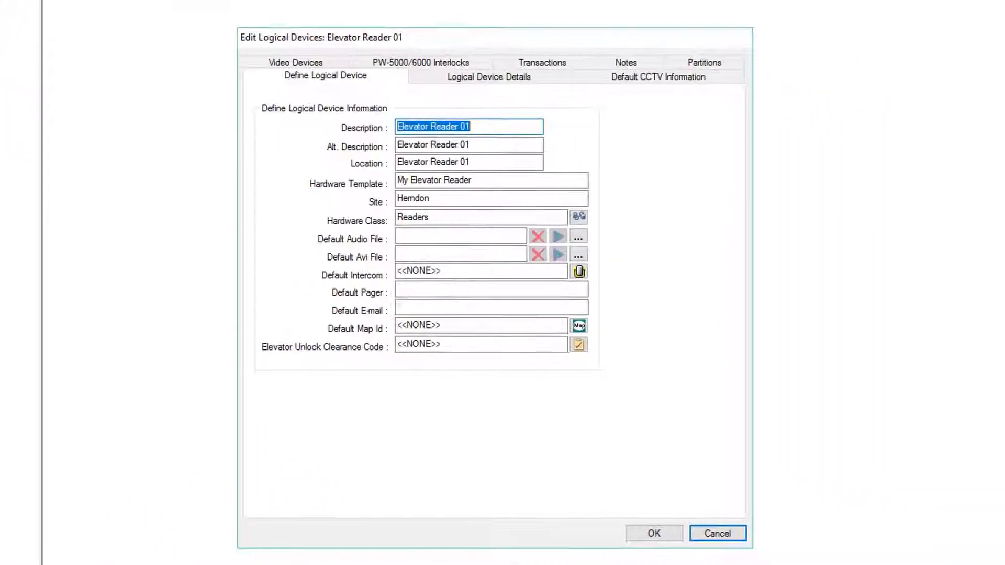
pyautogui.click(487, 75)
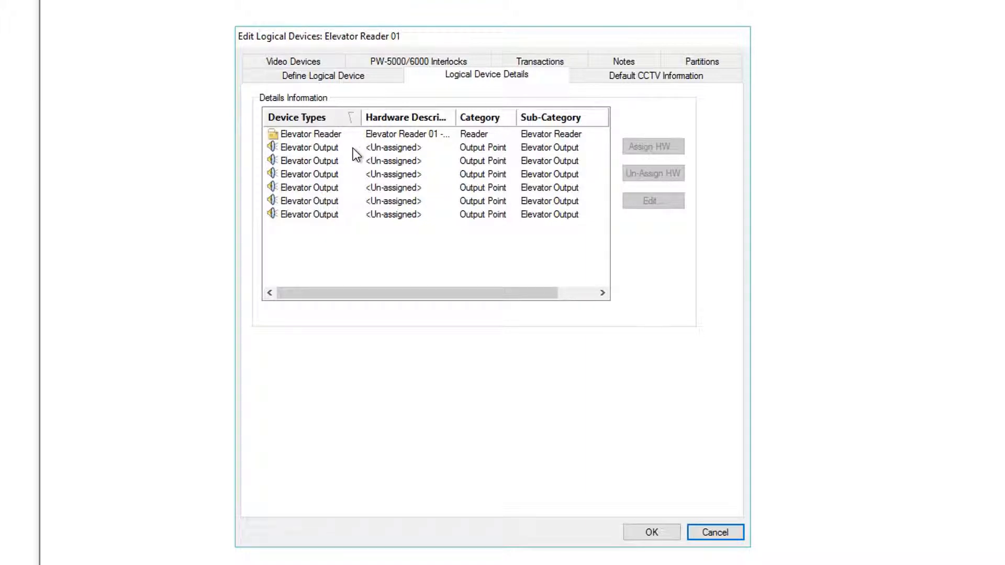
# Assign Unused Output Point 0 on PW6000 16OUT 3 onward to all six elevator outputs and save.
pyautogui.click(652, 146)
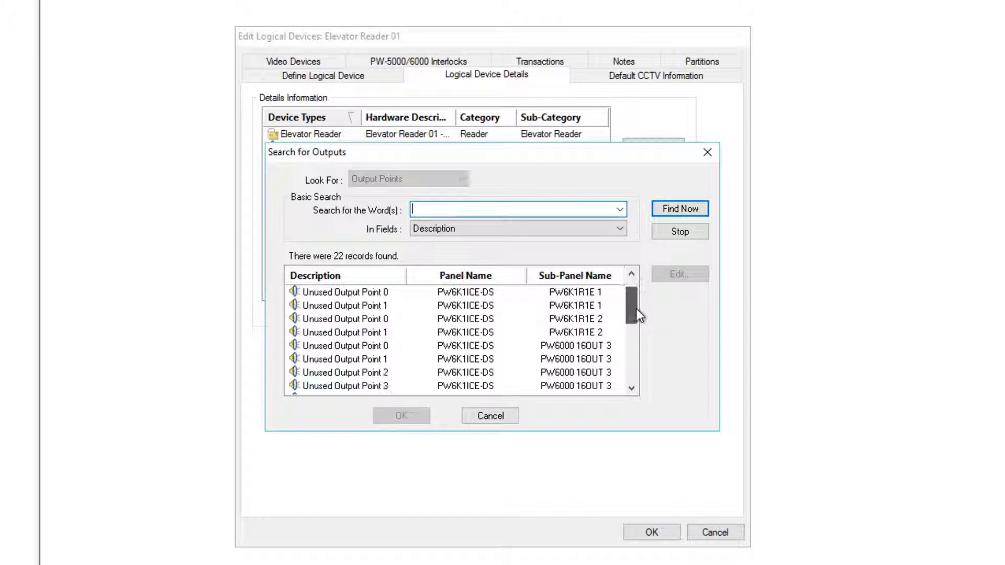
pyautogui.scroll(-3)
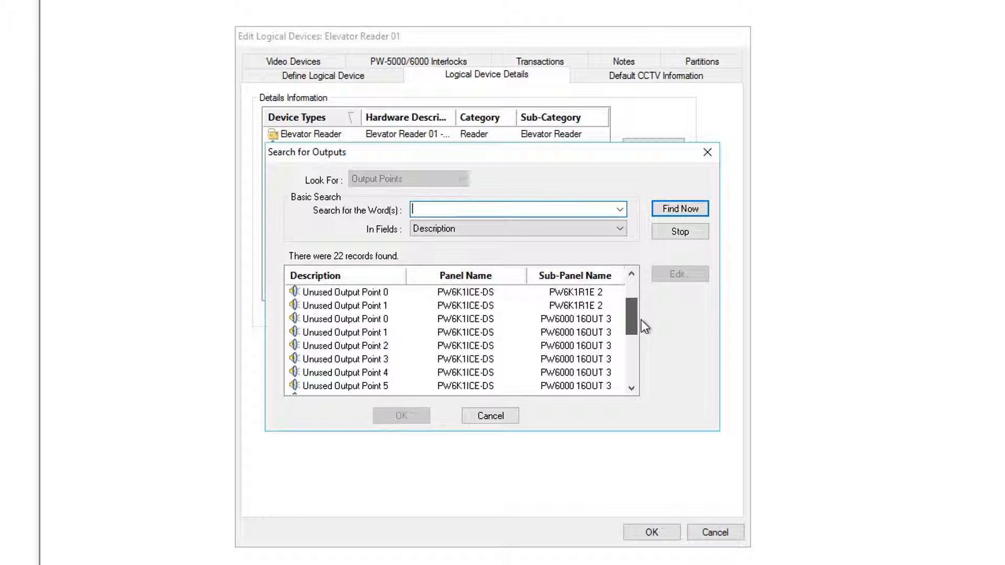
pyautogui.click(449, 318)
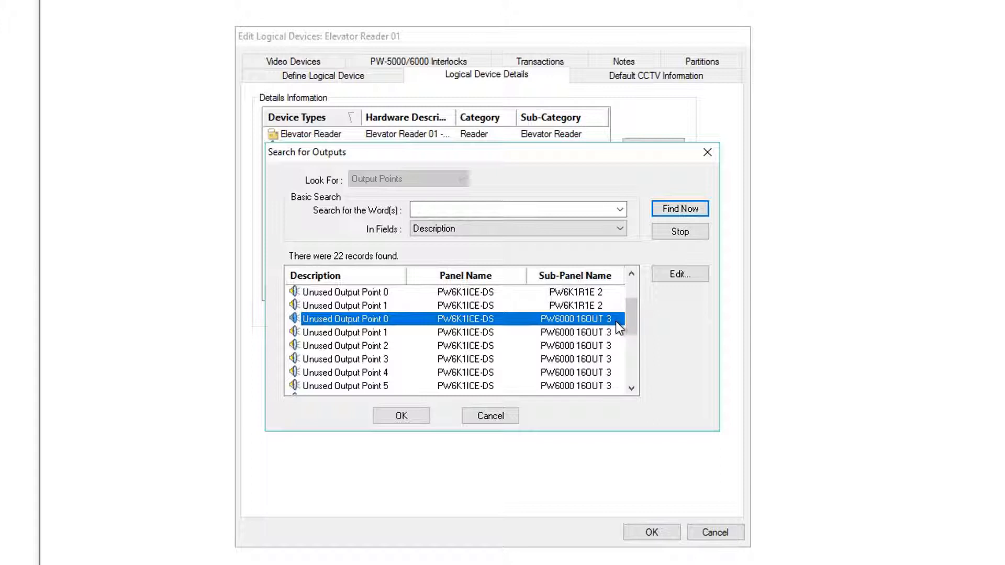
pyautogui.moveTo(631, 353)
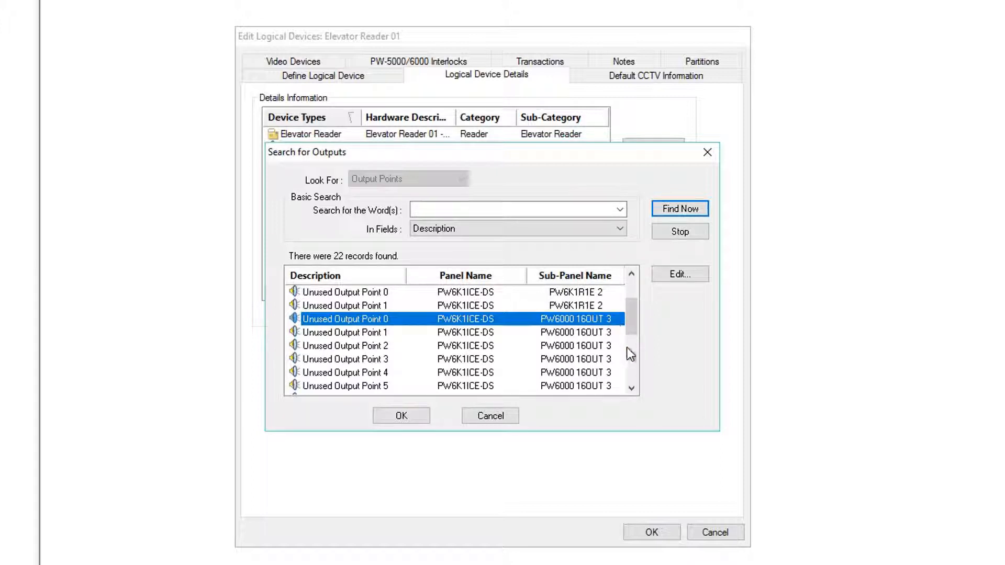
pyautogui.click(630, 387)
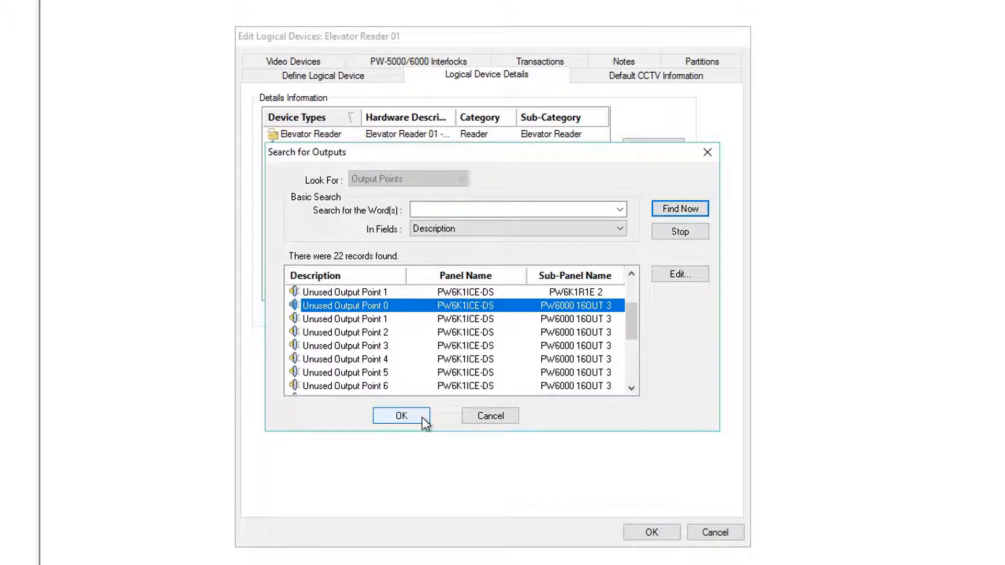
pyautogui.click(401, 415)
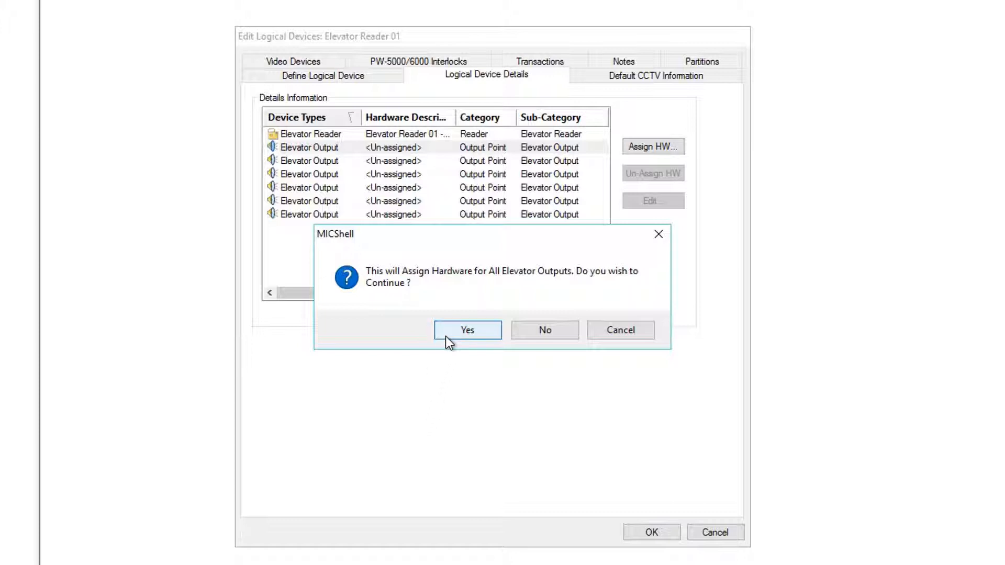
pyautogui.click(467, 330)
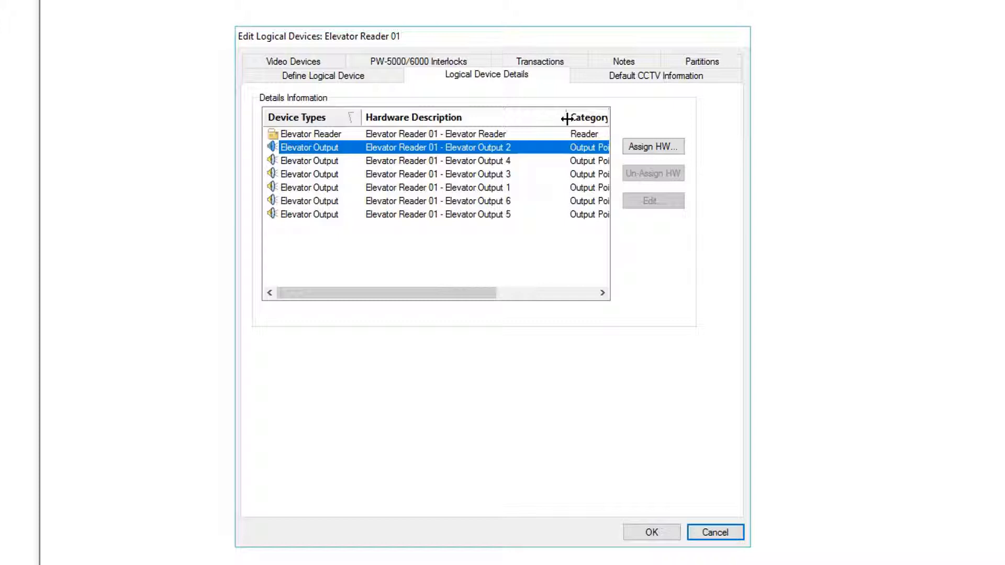
pyautogui.click(714, 532)
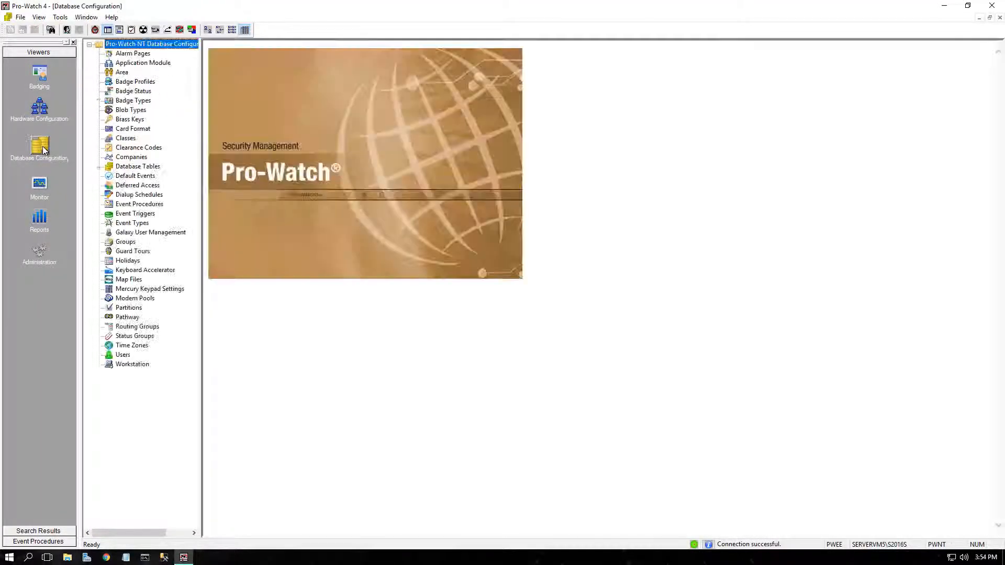
# Start clearance code My Elevator Reader Clearance with Use Elevators enabled.
pyautogui.click(138, 147)
pyautogui.write('My')
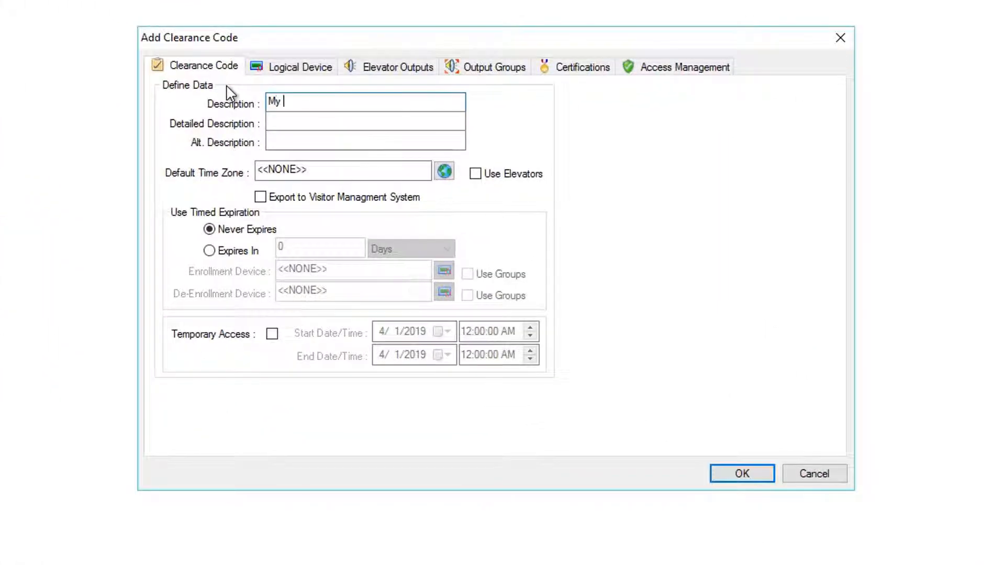
pyautogui.write('Elevator')
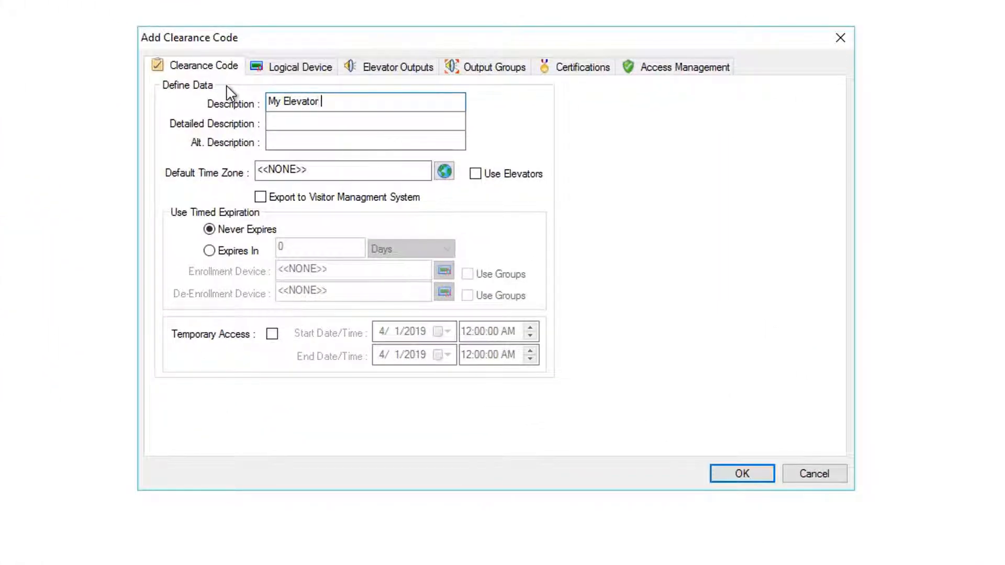
pyautogui.write('Reader Cl')
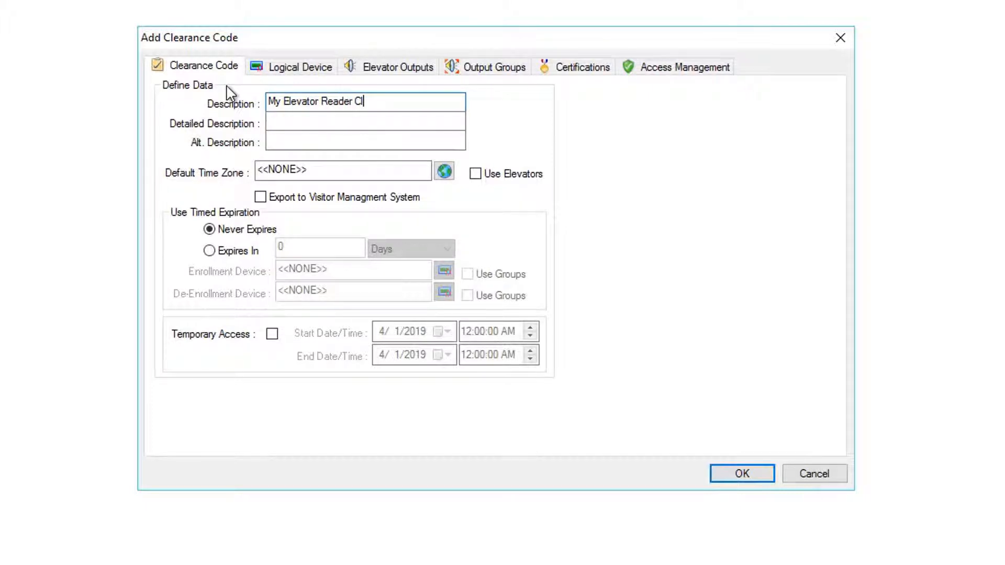
pyautogui.write('earance')
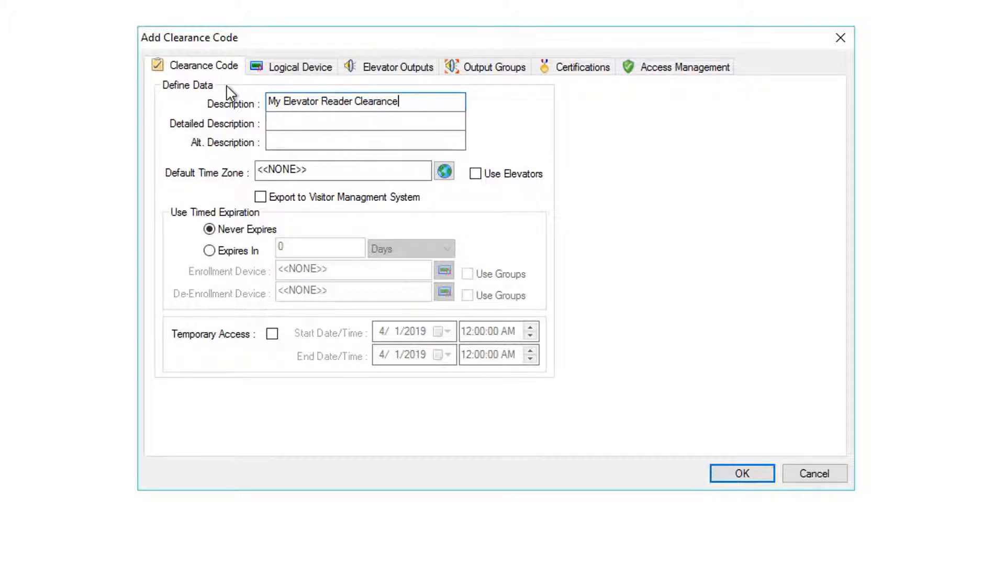
pyautogui.click(475, 174)
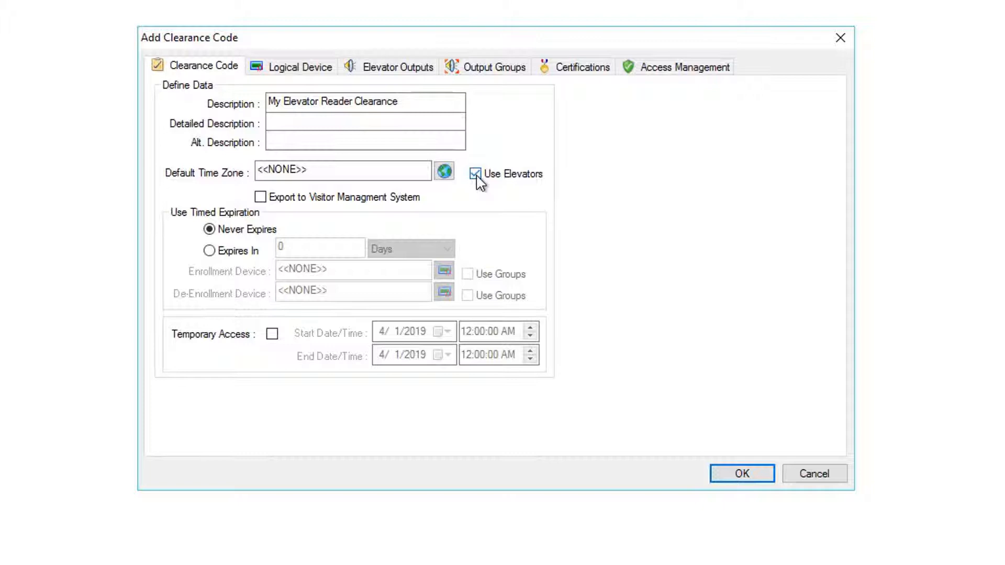
# Add Elevator Reader 01 to the clearance code on the System All Times schedule.
pyautogui.click(300, 67)
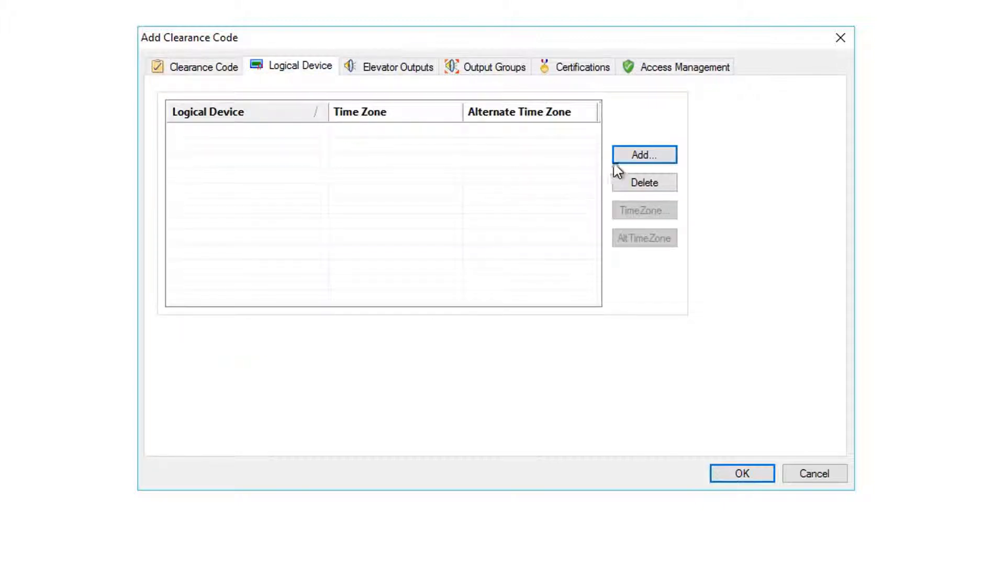
pyautogui.click(644, 155)
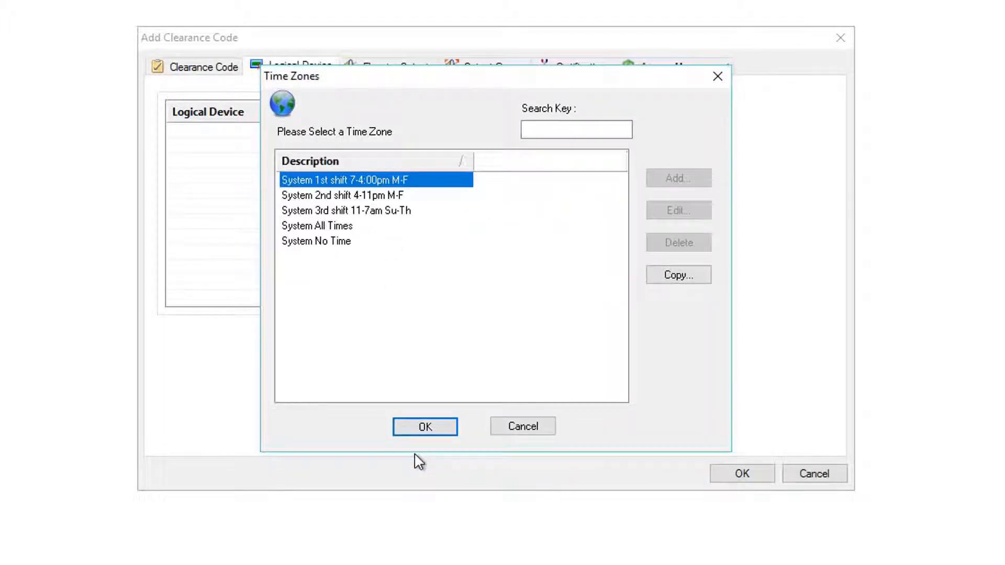
pyautogui.click(316, 226)
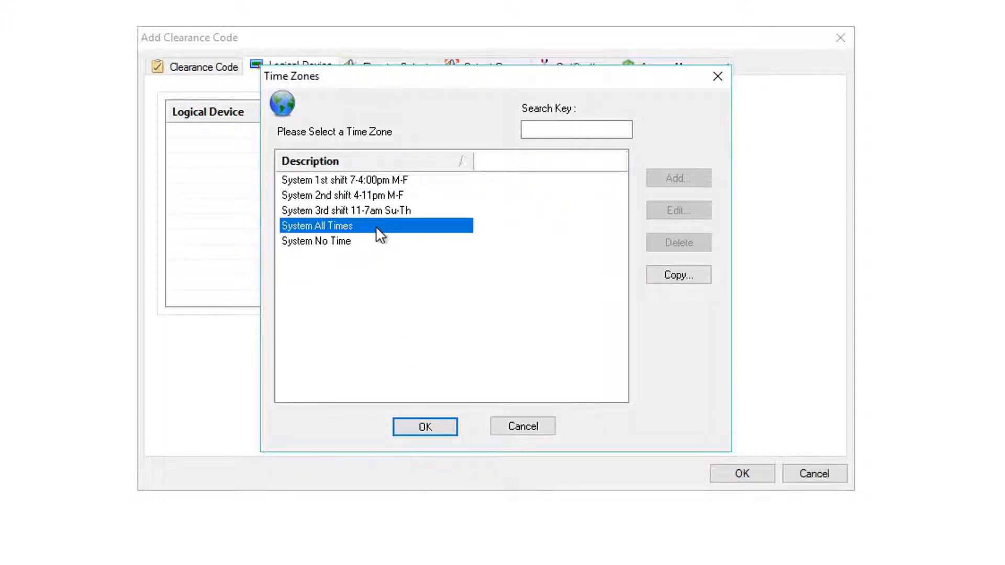
pyautogui.click(424, 426)
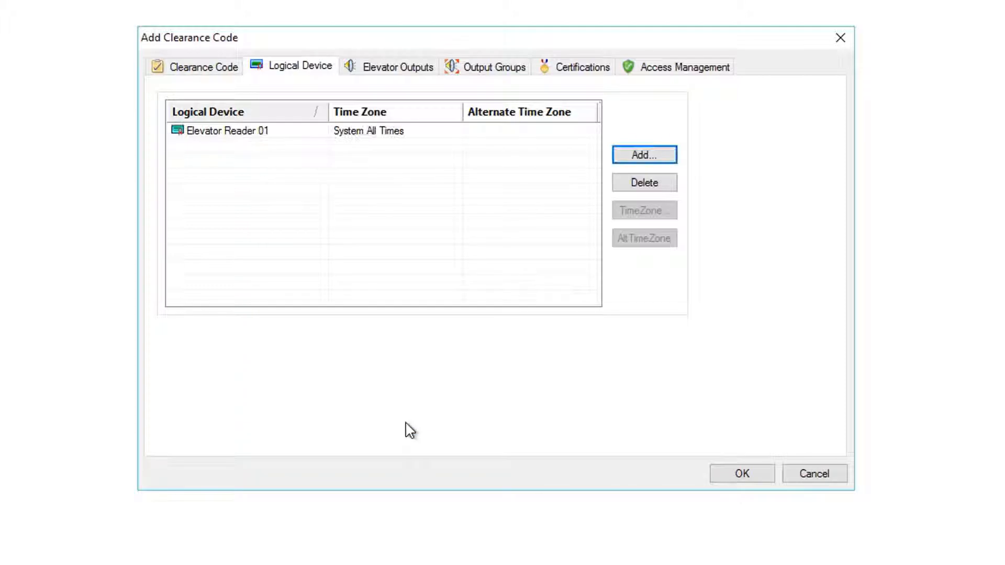
# Set Elevator Output 1's time zone to System All Times and save the clearance code.
pyautogui.click(398, 67)
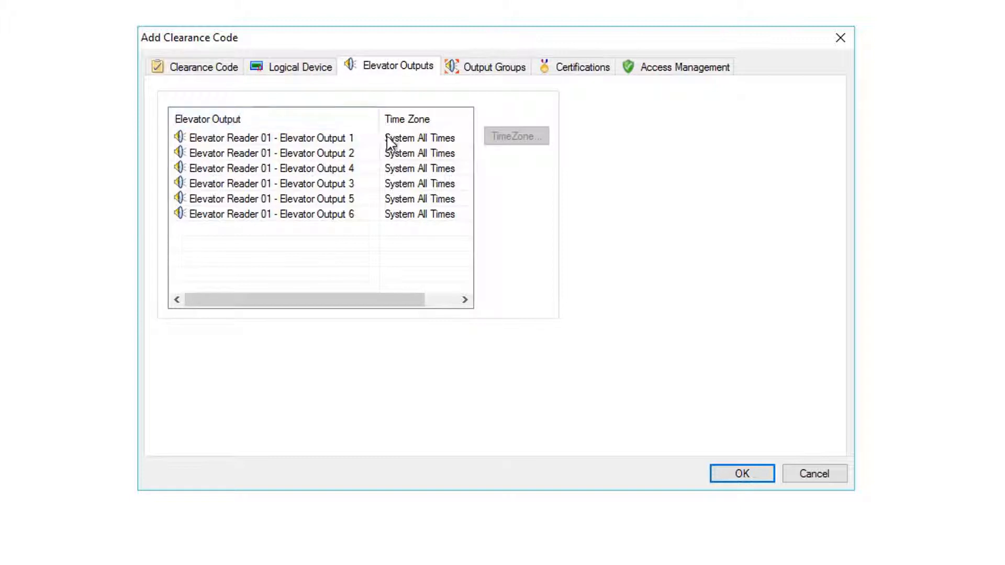
pyautogui.click(270, 137)
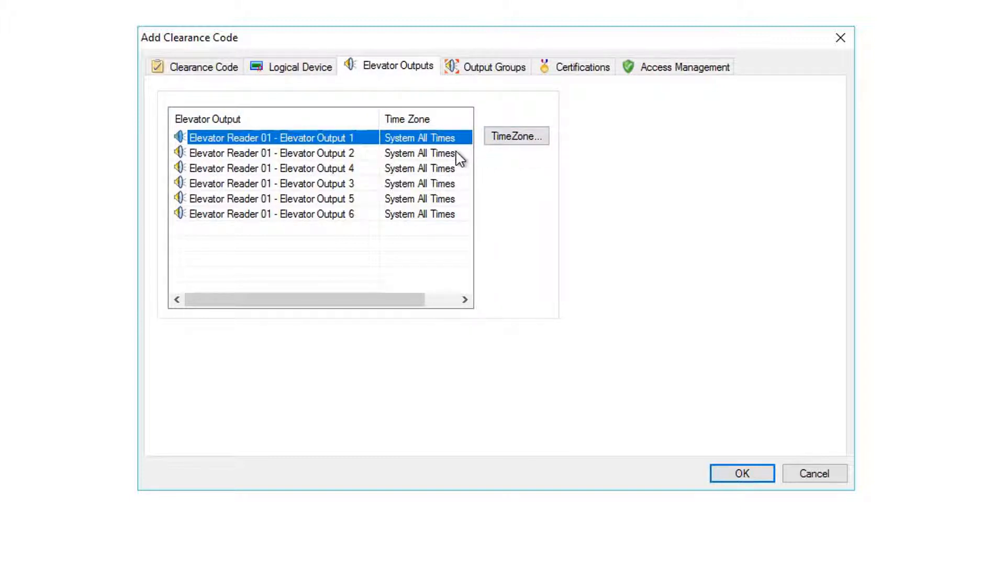
pyautogui.click(269, 153)
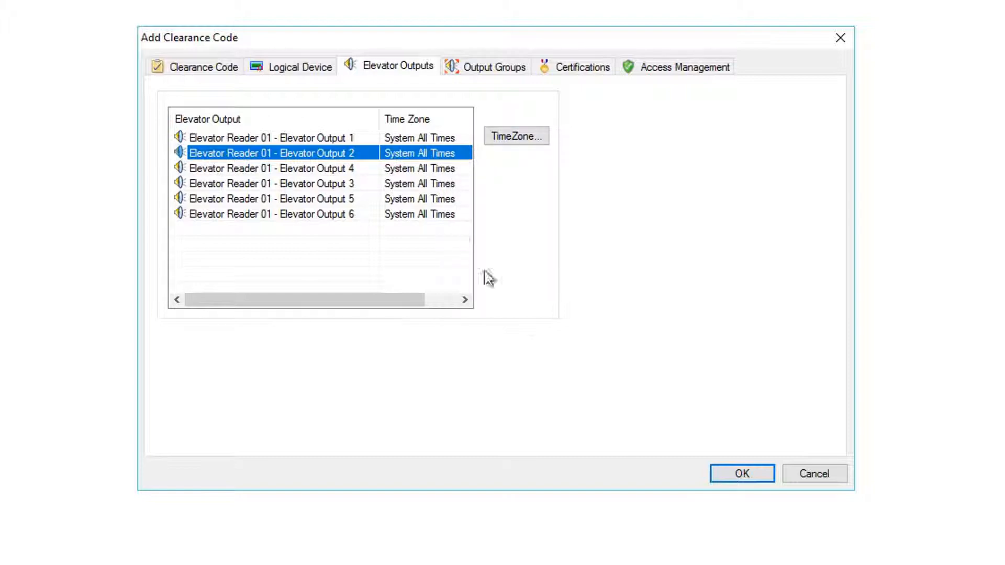
pyautogui.click(741, 473)
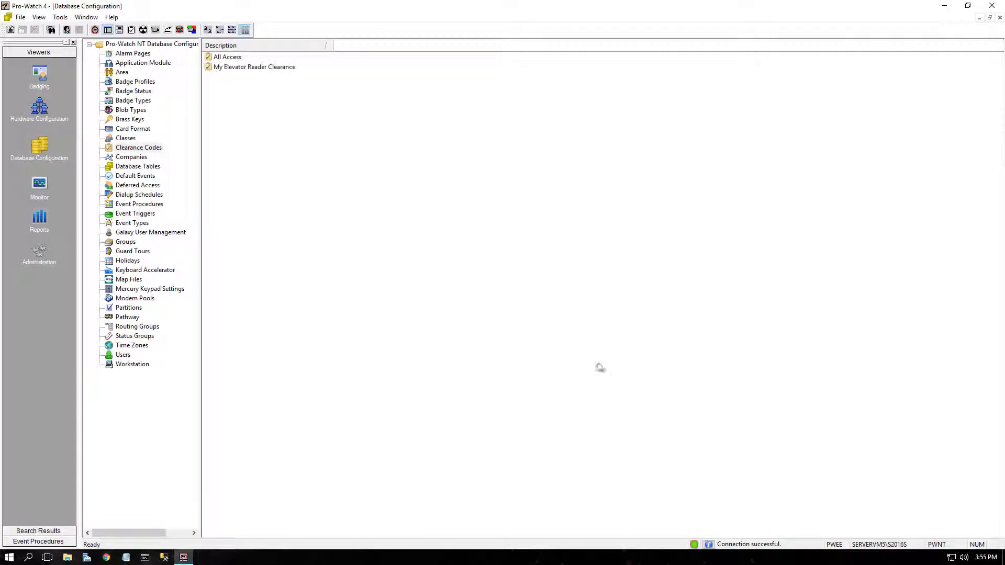
# Start clearance code My Elevator Reader Unlock Schedule with Use Elevators enabled.
pyautogui.rightClick(289, 141)
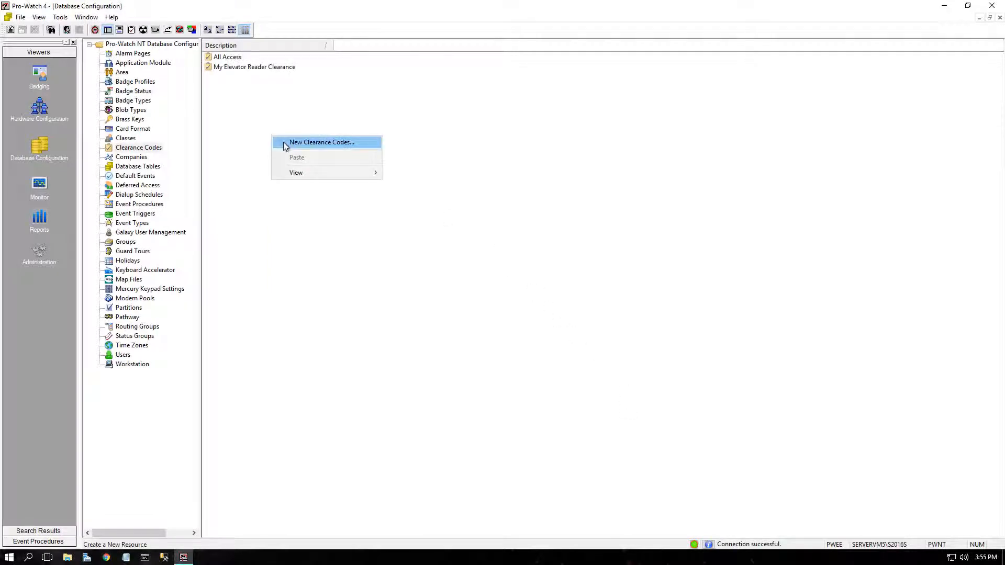
pyautogui.click(321, 141)
pyautogui.write('My Elevator Reader Unlock S')
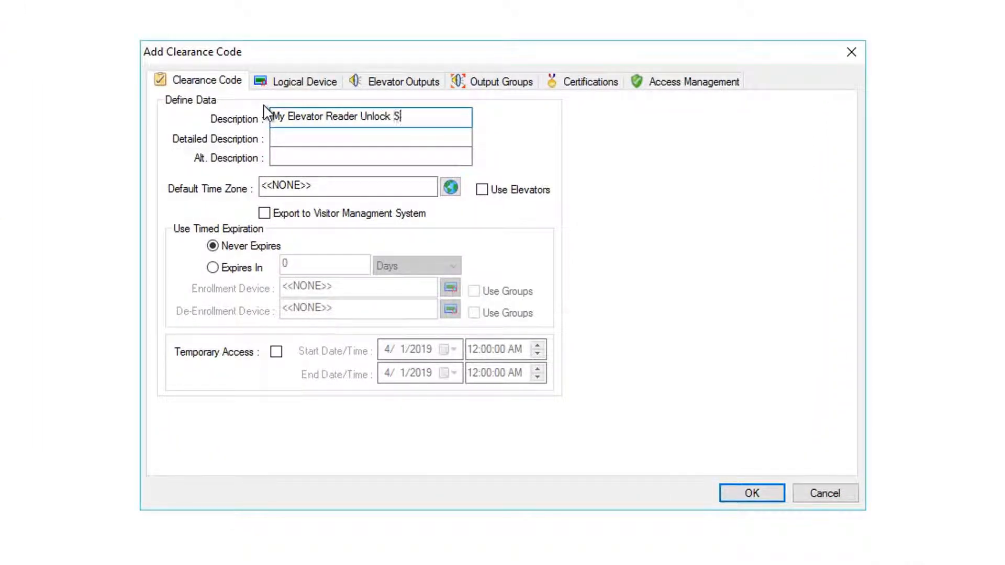
pyautogui.write('chedule')
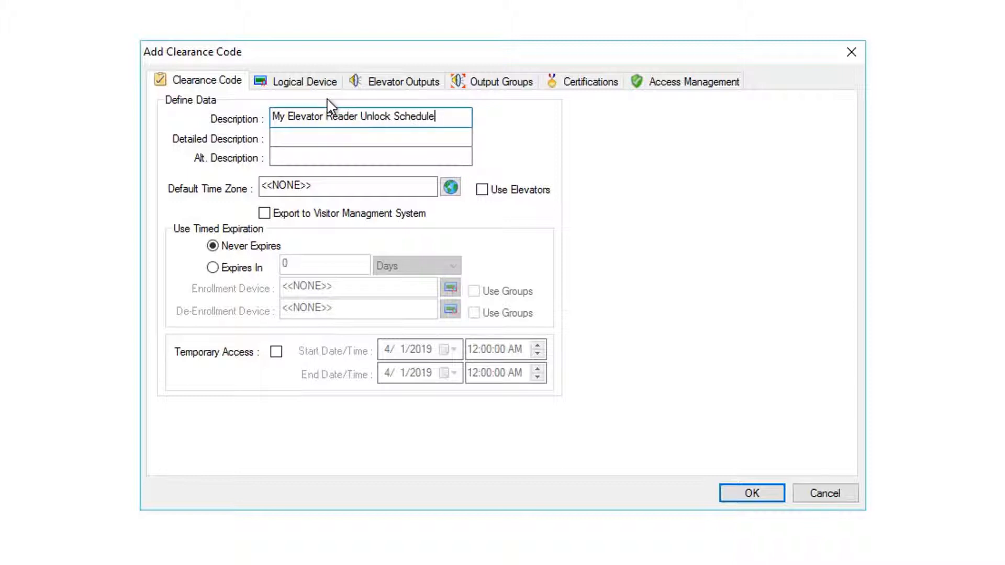
pyautogui.click(482, 190)
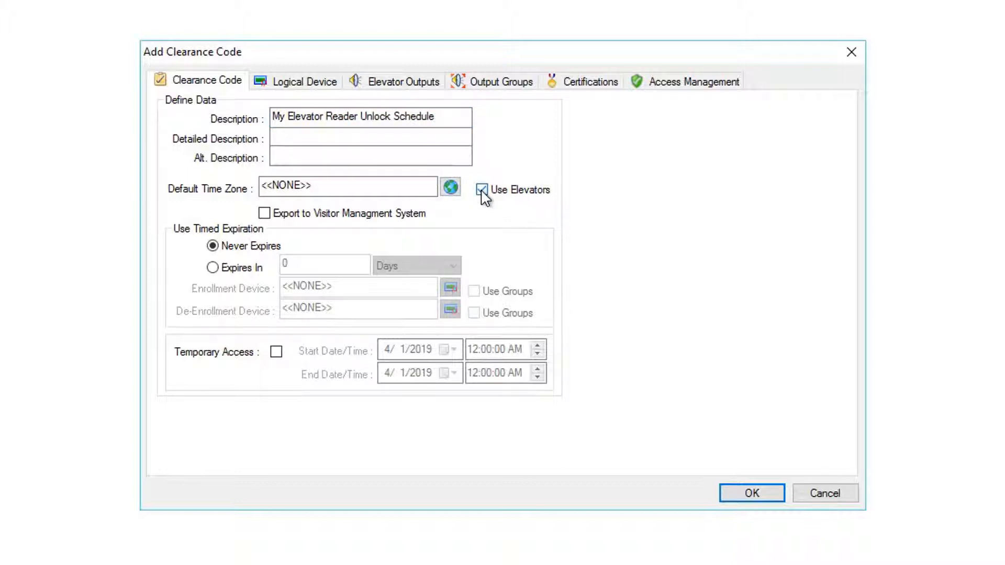
# Add Elevator Reader 01 to the code on the System No Time time zone.
pyautogui.click(303, 82)
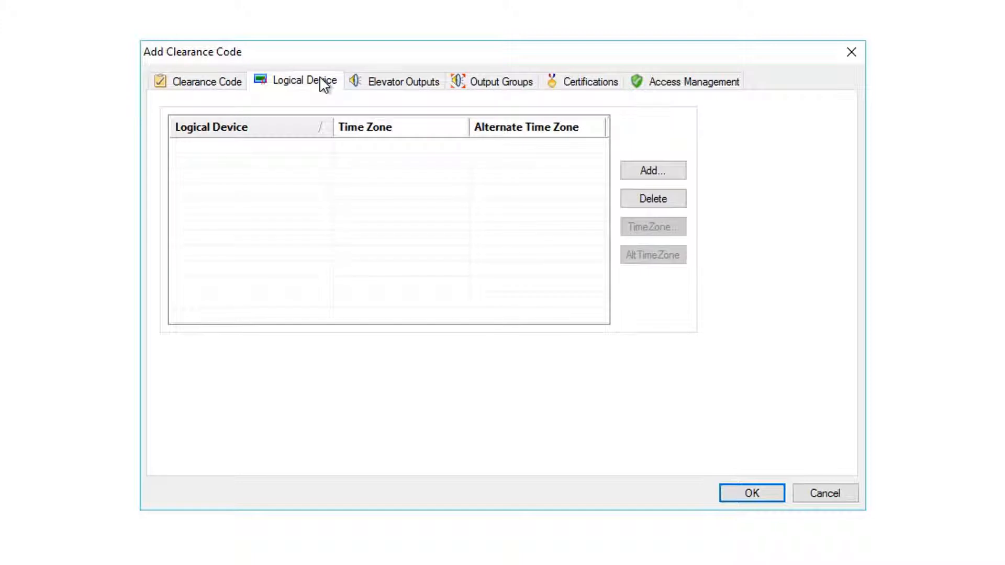
pyautogui.click(653, 171)
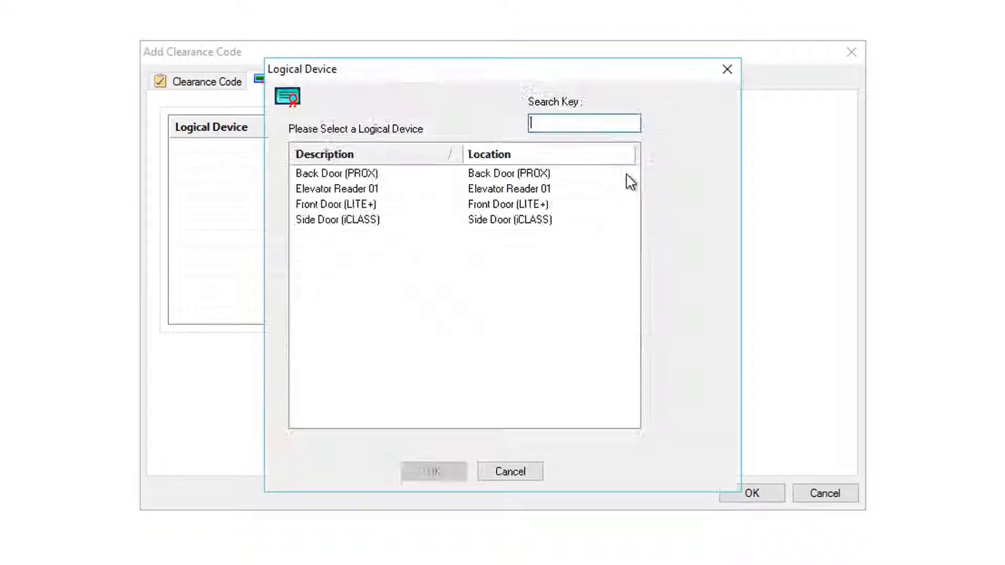
pyautogui.click(337, 188)
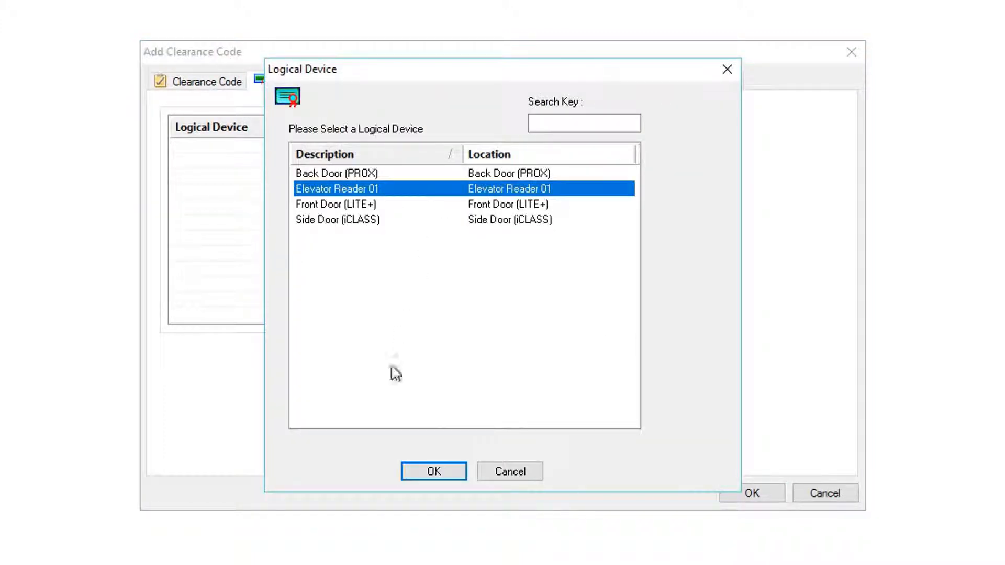
pyautogui.click(433, 471)
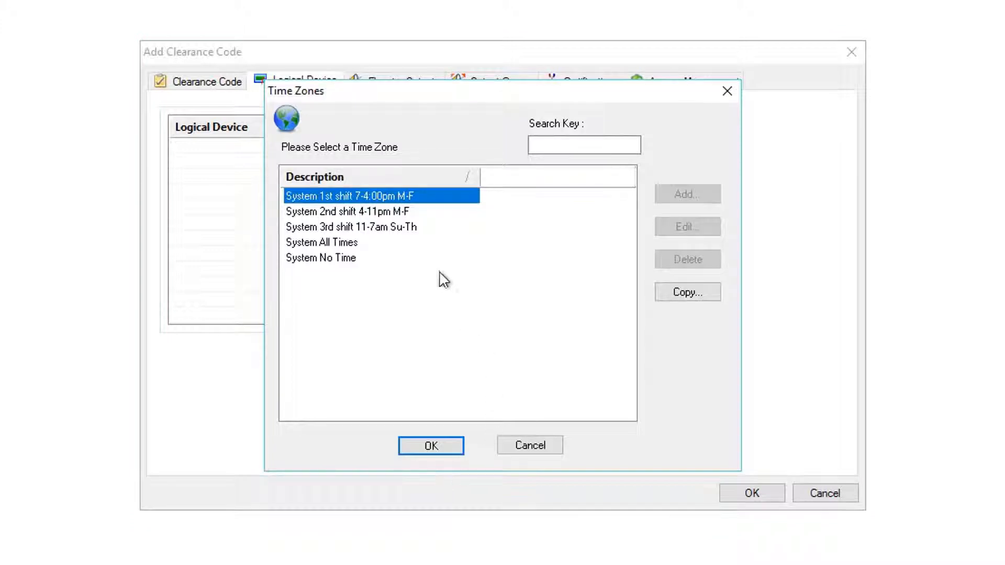
pyautogui.click(320, 257)
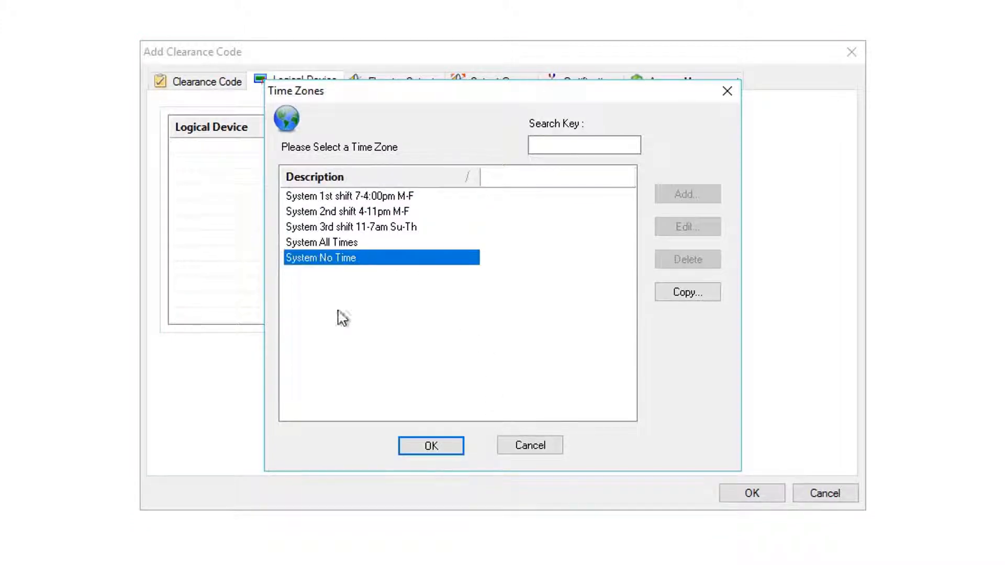
pyautogui.click(430, 446)
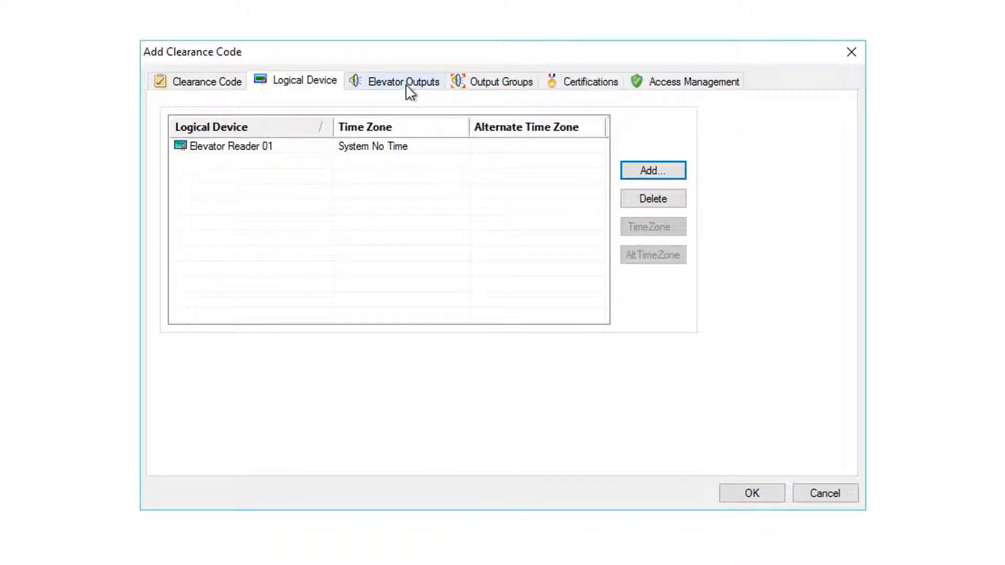
# Set Elevator Output 1 to System All Times and save the unlock schedule code.
pyautogui.click(404, 82)
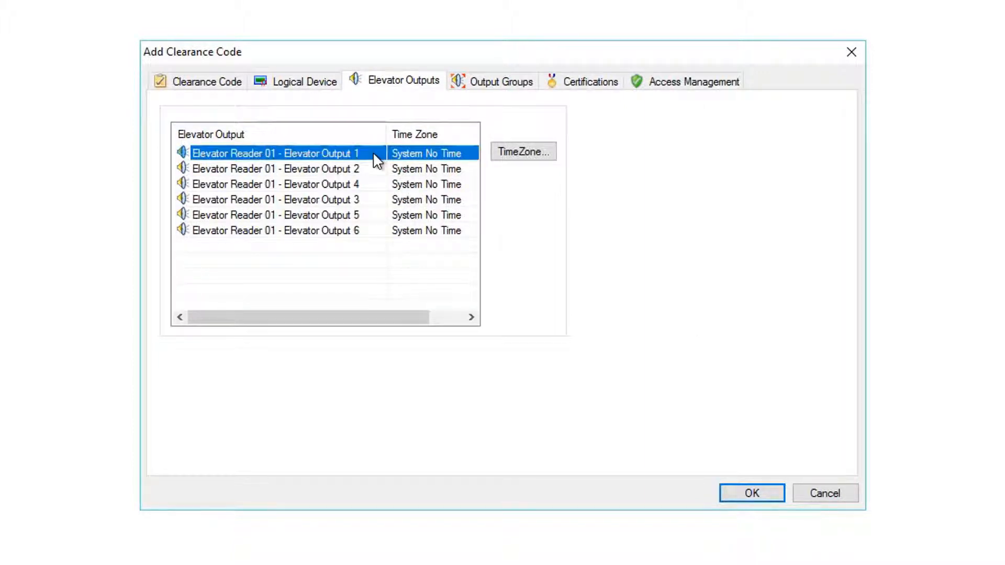
pyautogui.click(522, 151)
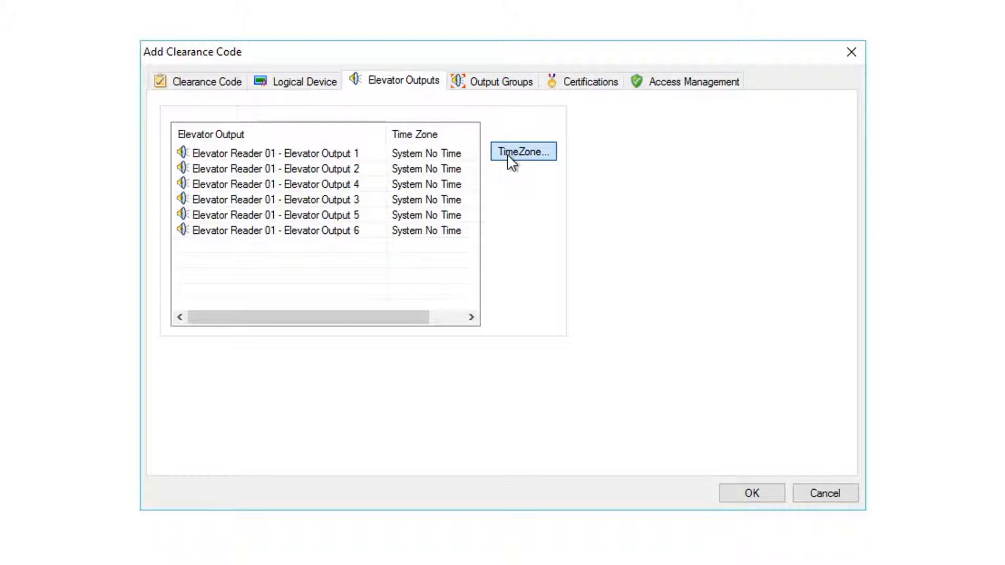
pyautogui.click(523, 151)
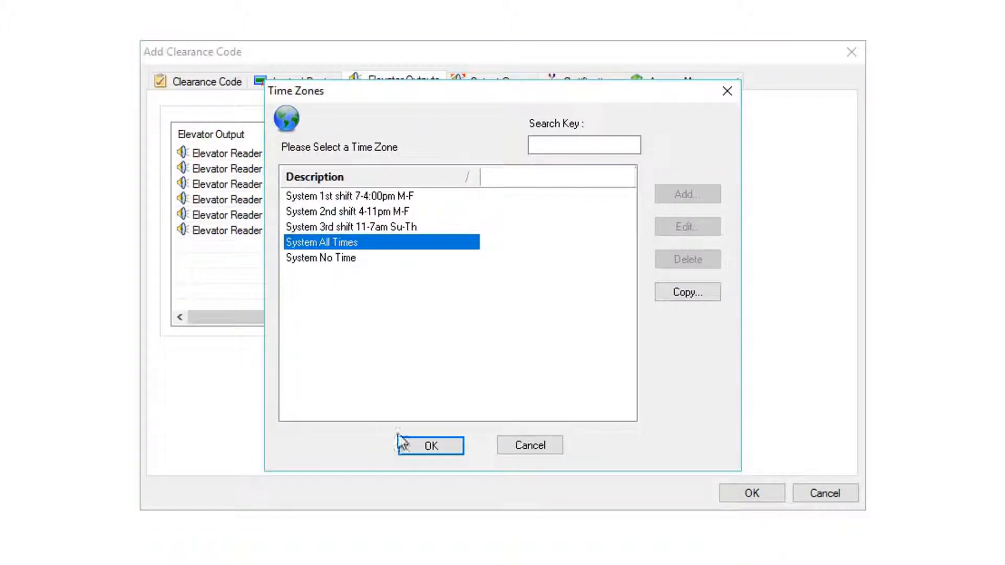
pyautogui.click(431, 446)
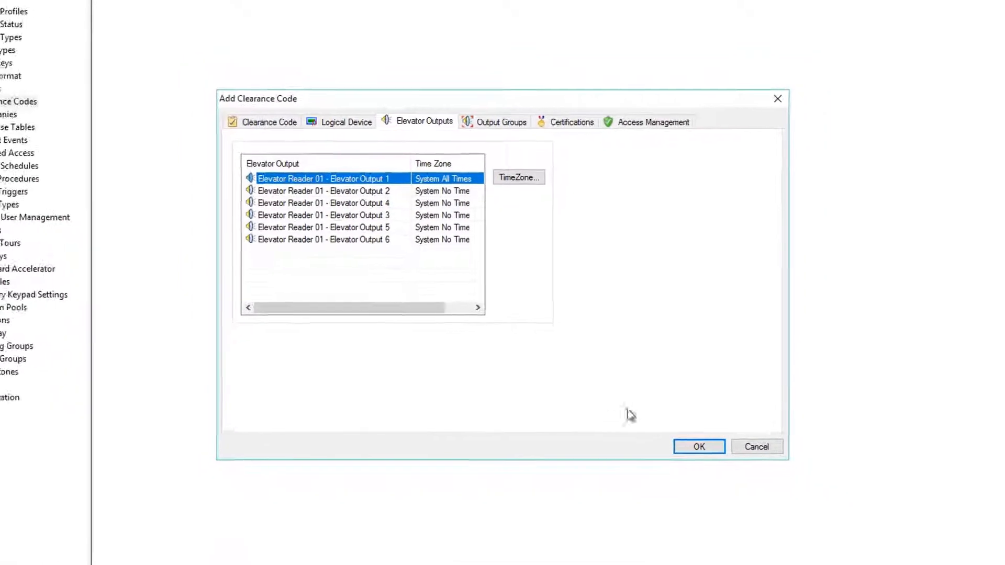
pyautogui.click(698, 447)
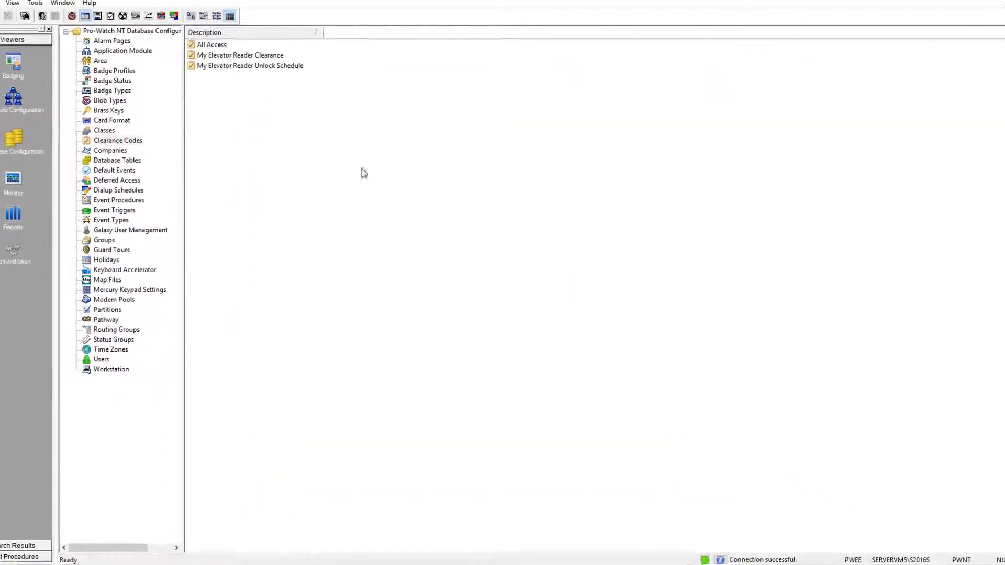
# Set Elevator Reader 01's elevator unlock clearance code to My Elevator Reader Unlock Schedule and save.
pyautogui.click(39, 109)
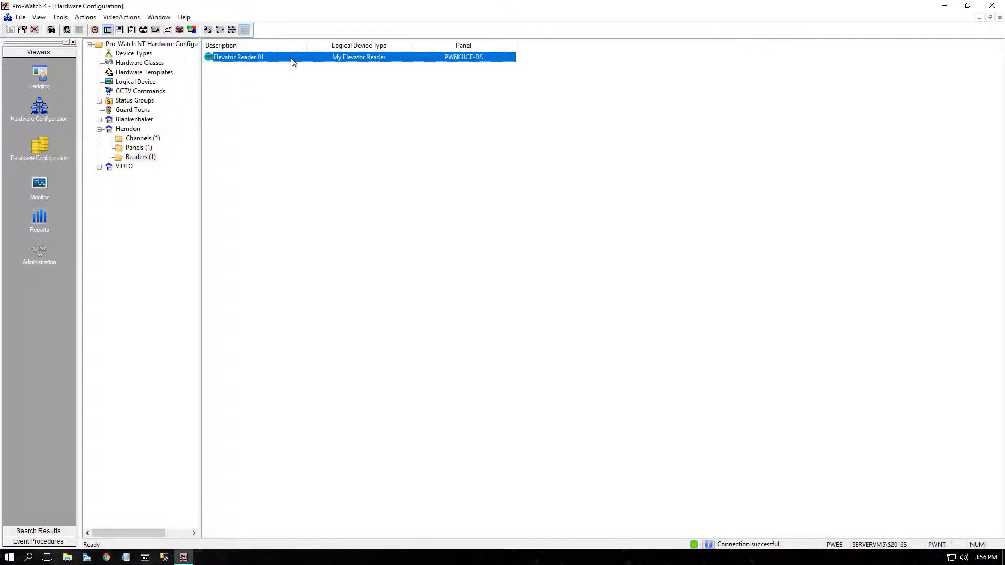
pyautogui.doubleClick(238, 56)
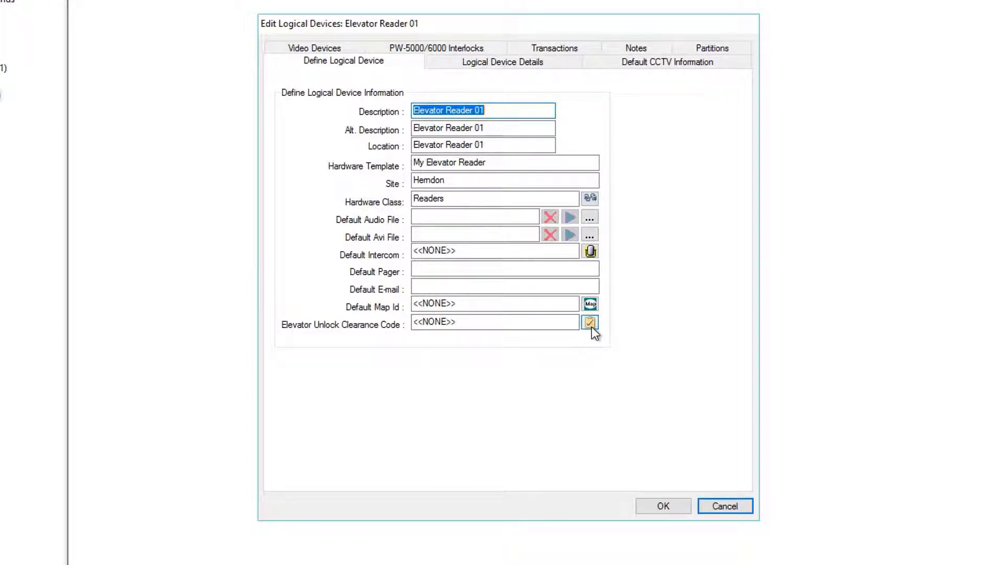
pyautogui.click(588, 322)
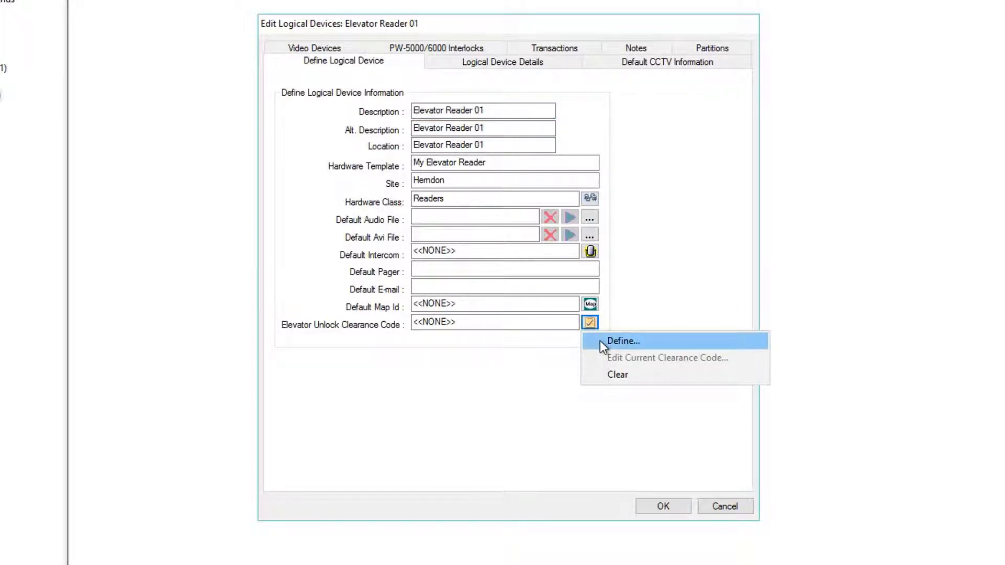
pyautogui.click(622, 340)
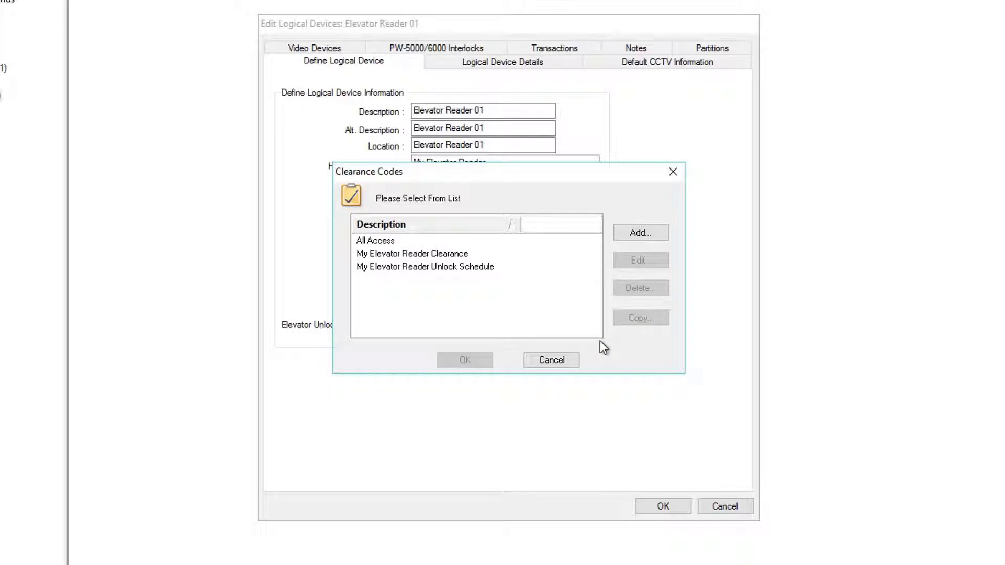
pyautogui.click(425, 267)
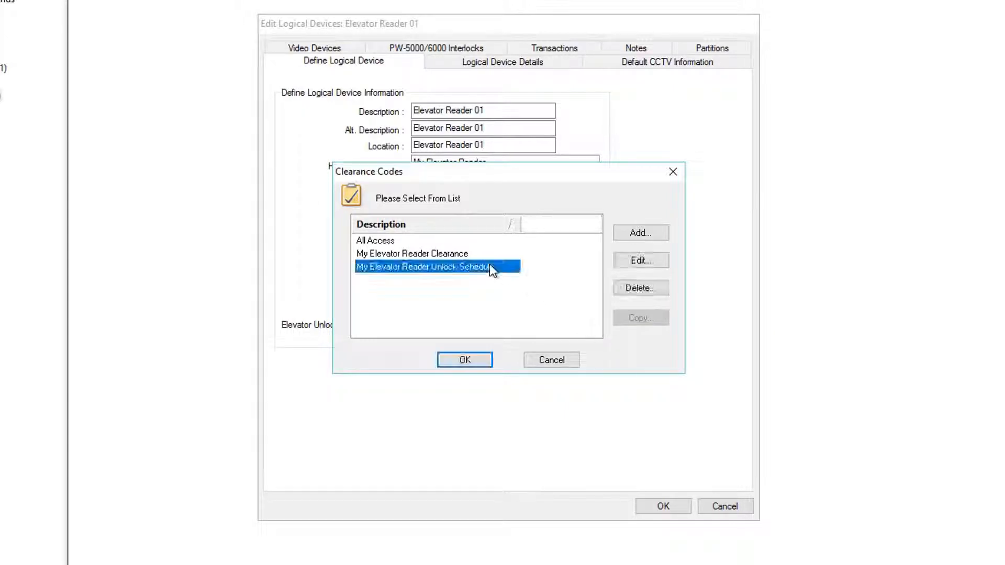
pyautogui.click(464, 359)
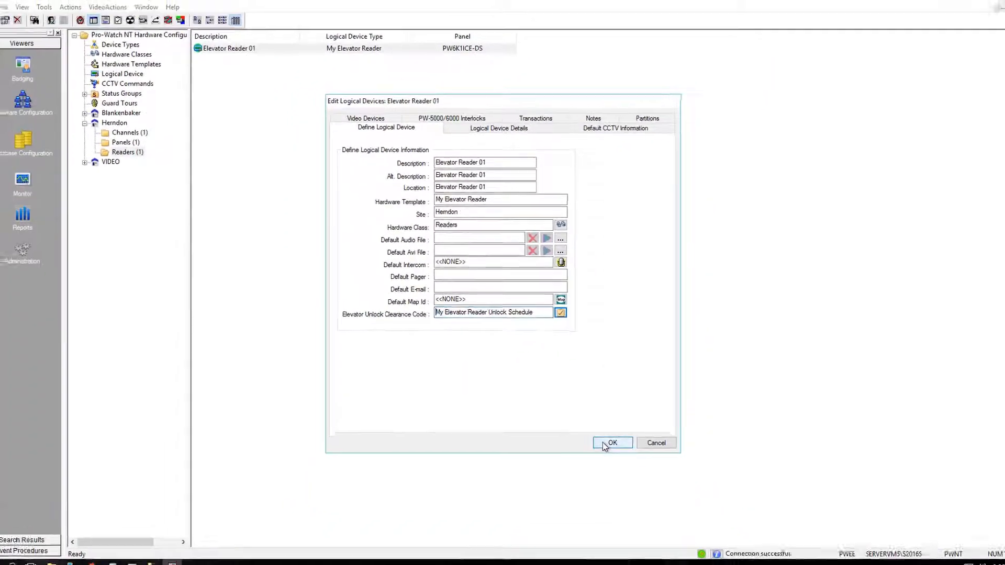
pyautogui.click(613, 443)
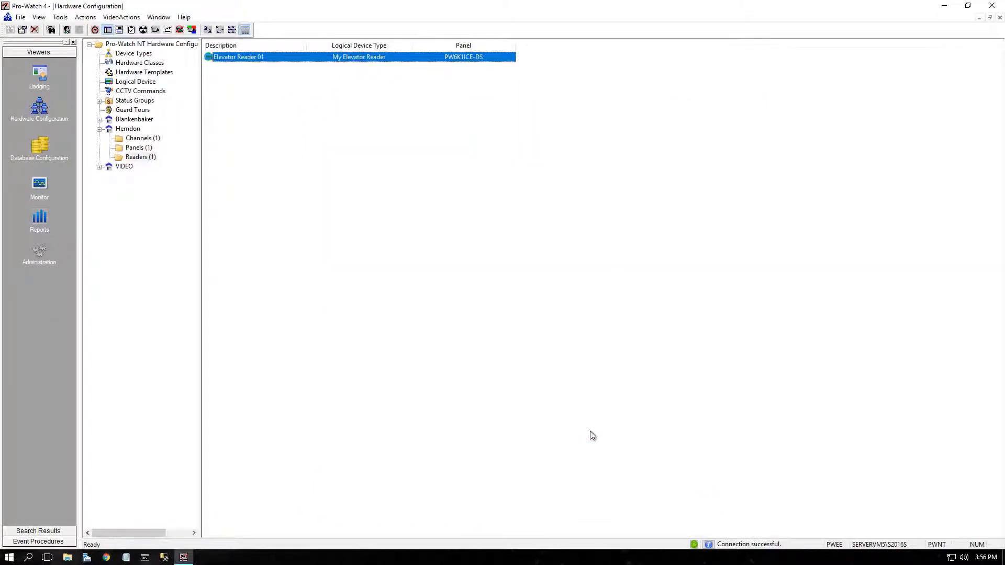